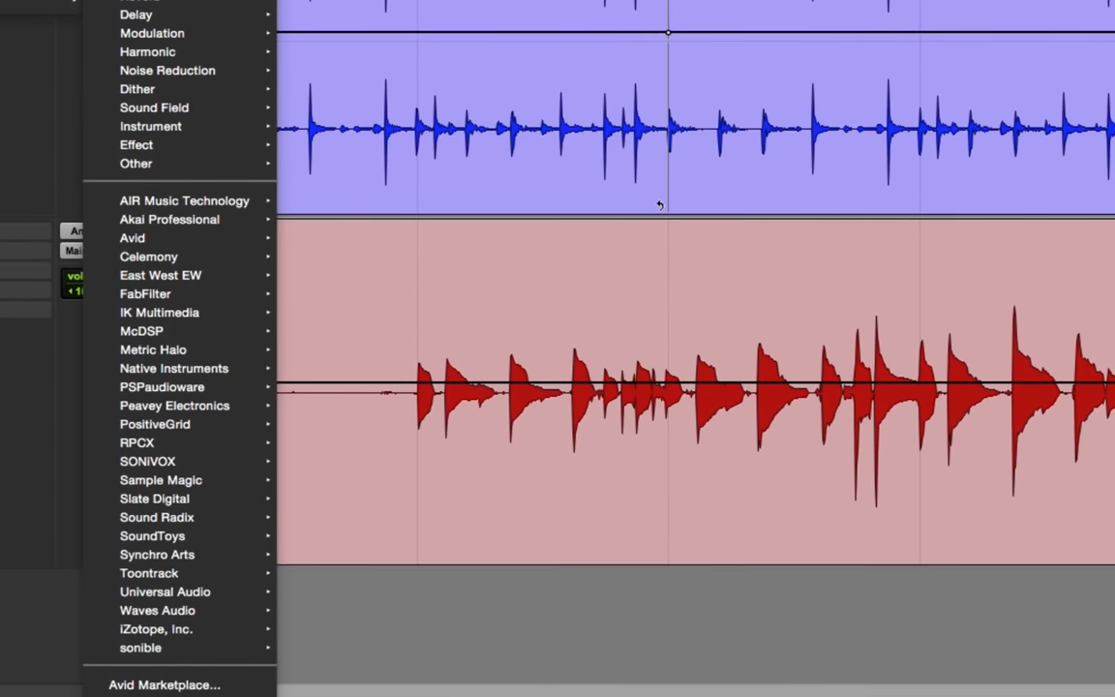
mouse_move(157, 553)
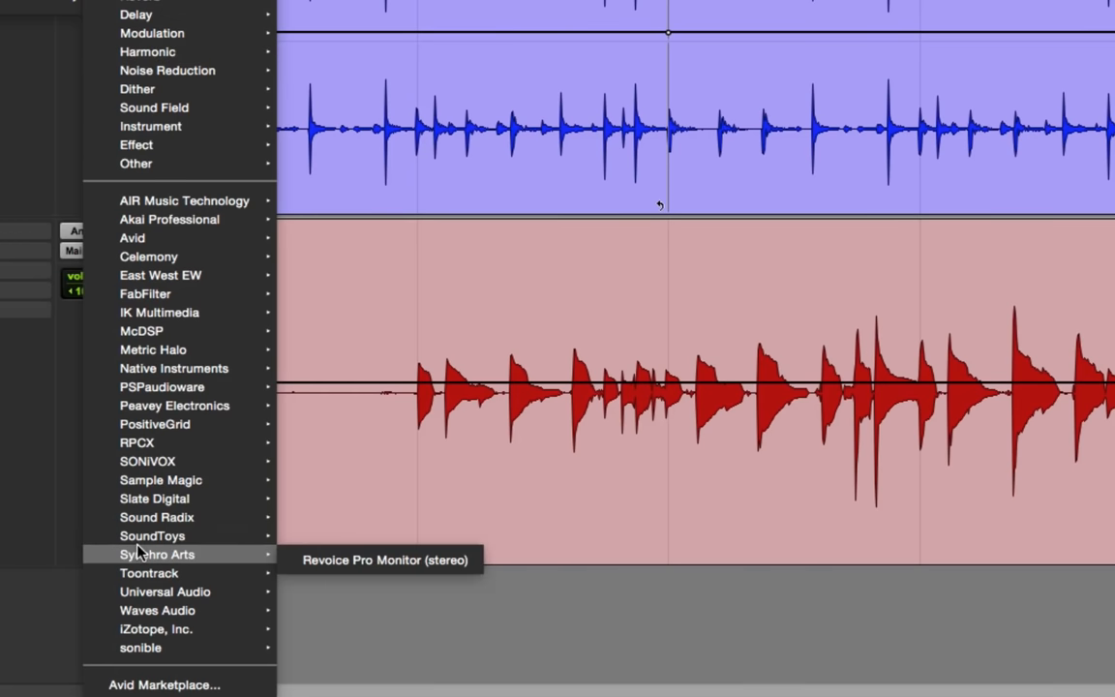
mouse_move(151, 534)
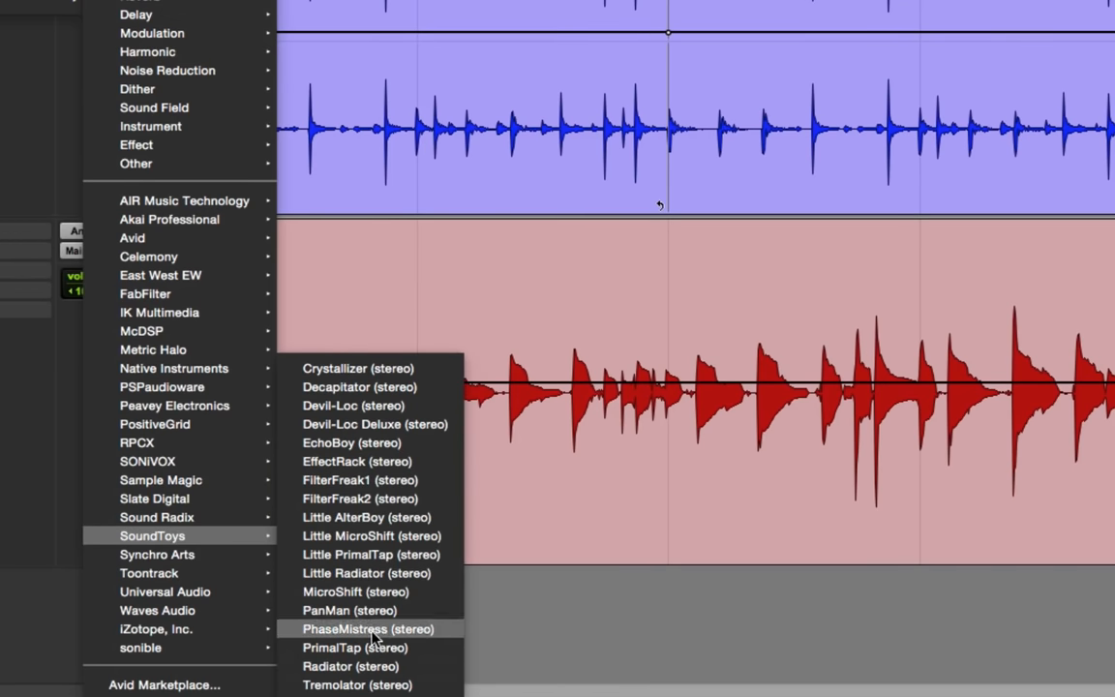
mouse_move(376, 375)
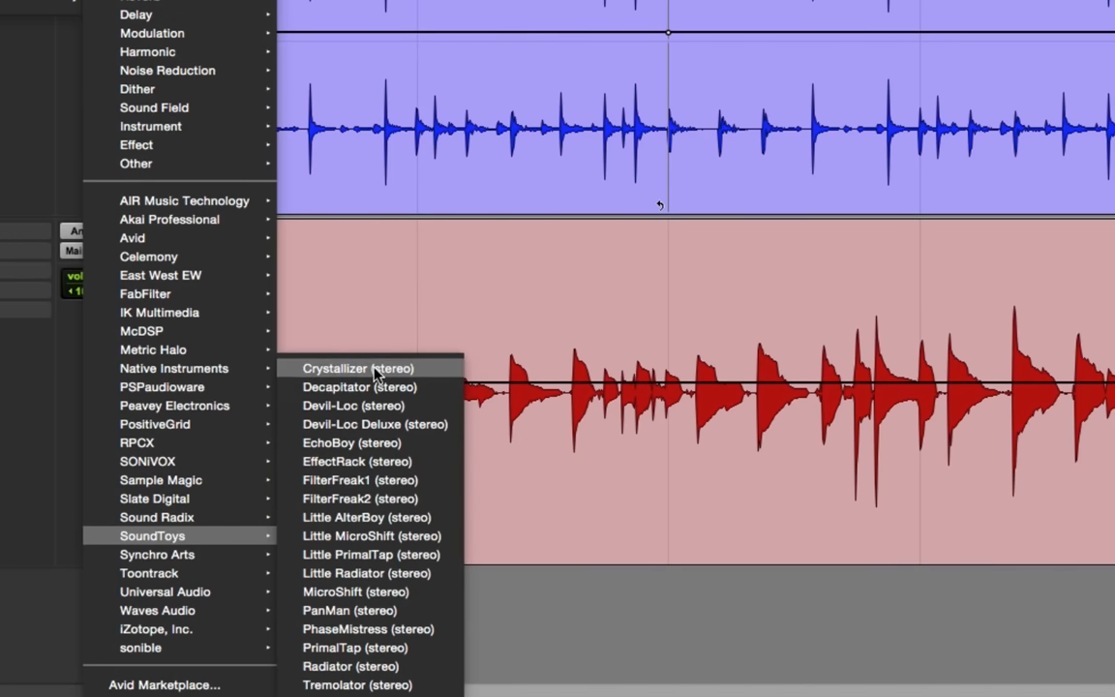
mouse_move(367, 407)
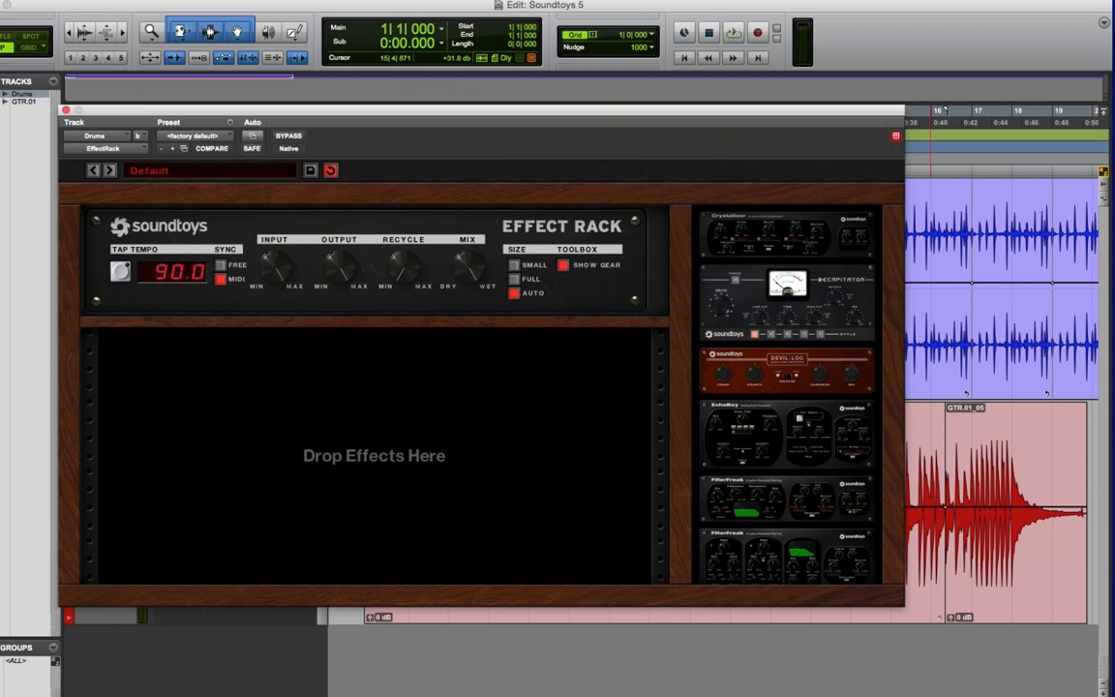
mouse_move(387, 395)
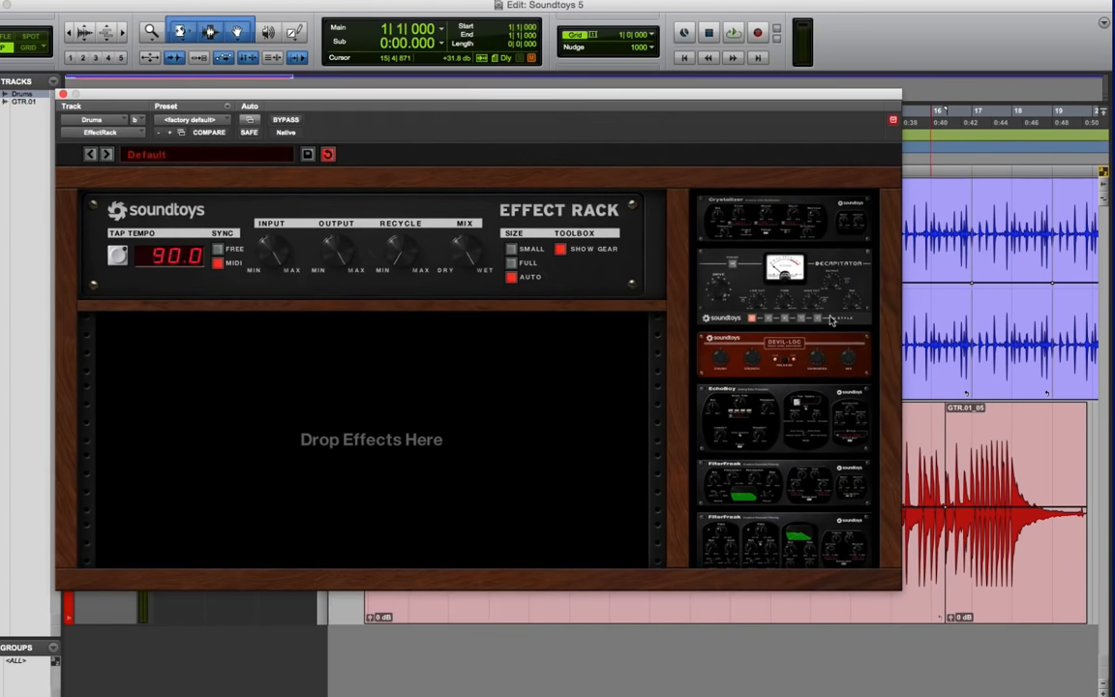
mouse_move(431, 437)
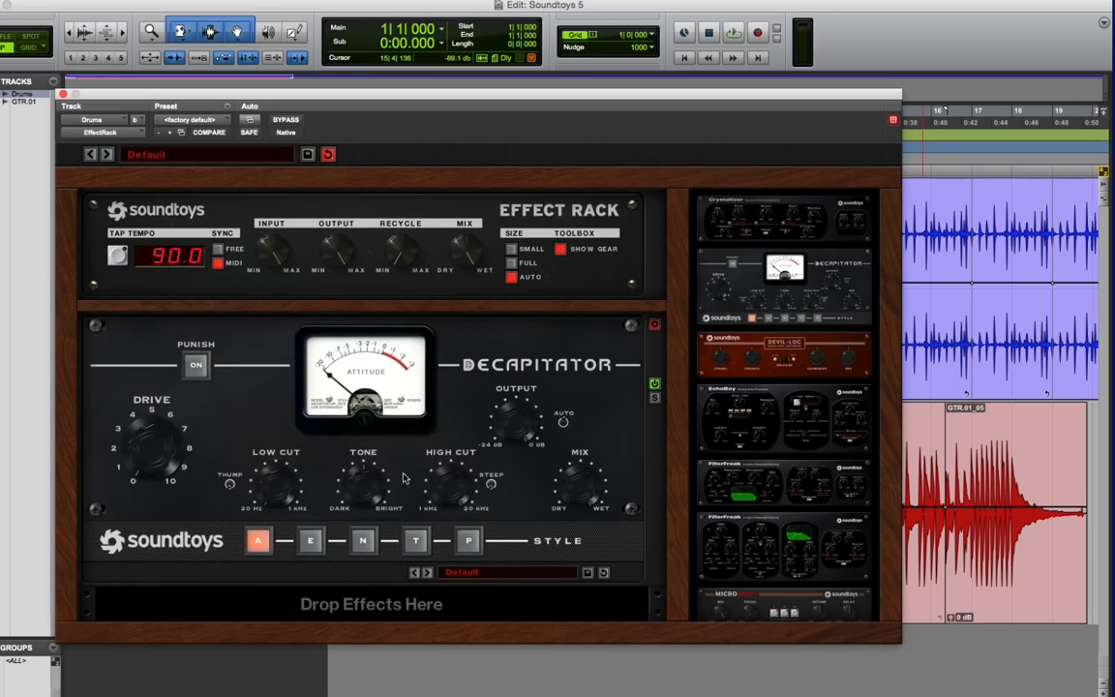
Load Decapitator and Devil-Loc into the drum rack and expand the modules to full size
click(784, 352)
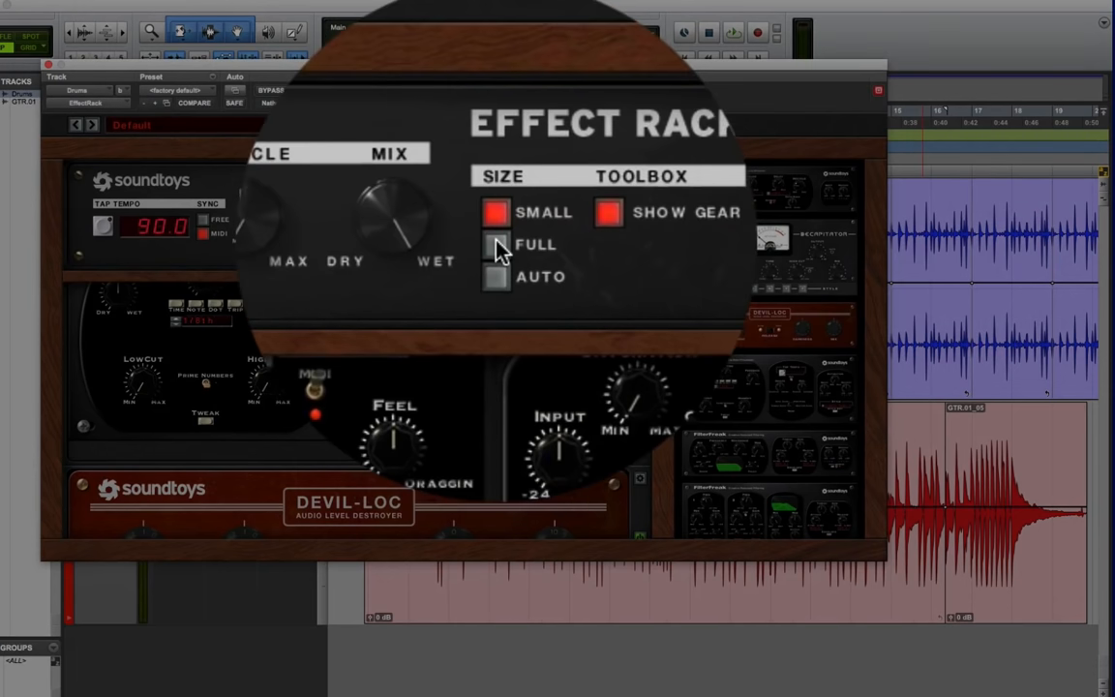
click(496, 243)
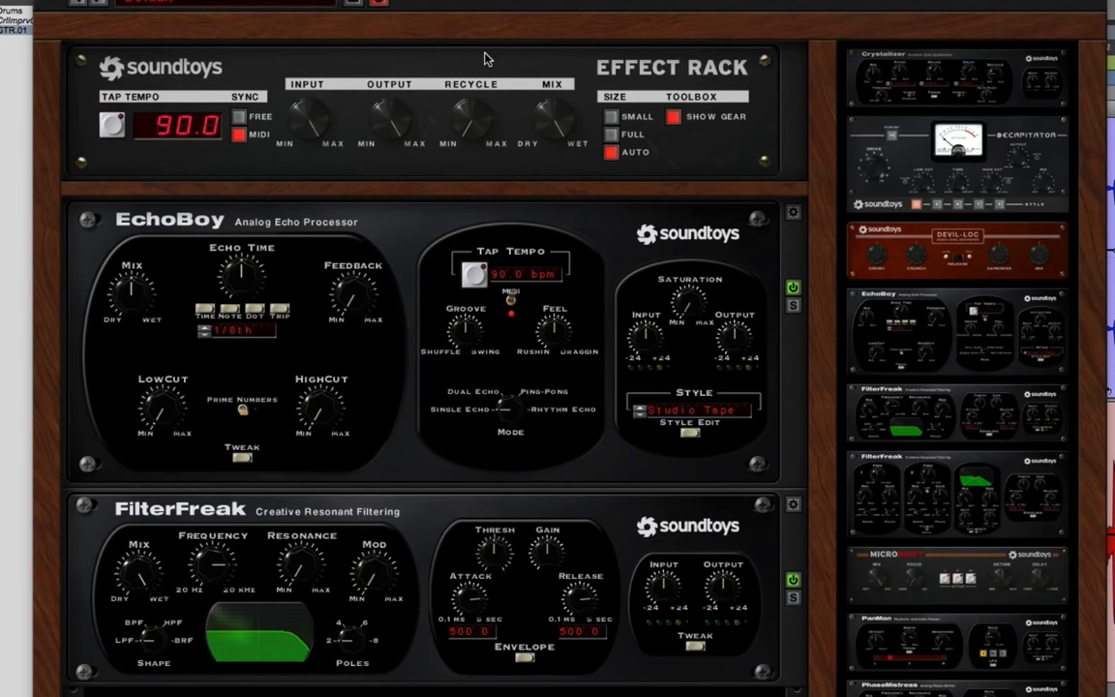
mouse_move(786, 289)
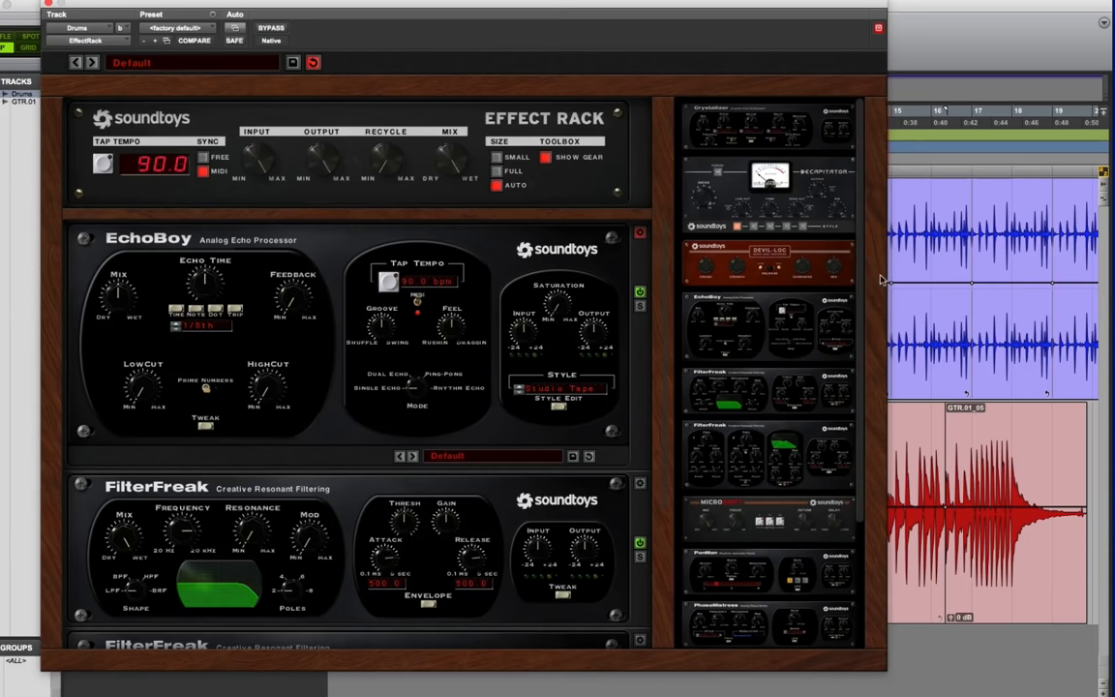
Scroll through the stacked EchoBoy and FilterFreak modules in the rack
scroll(down, 3)
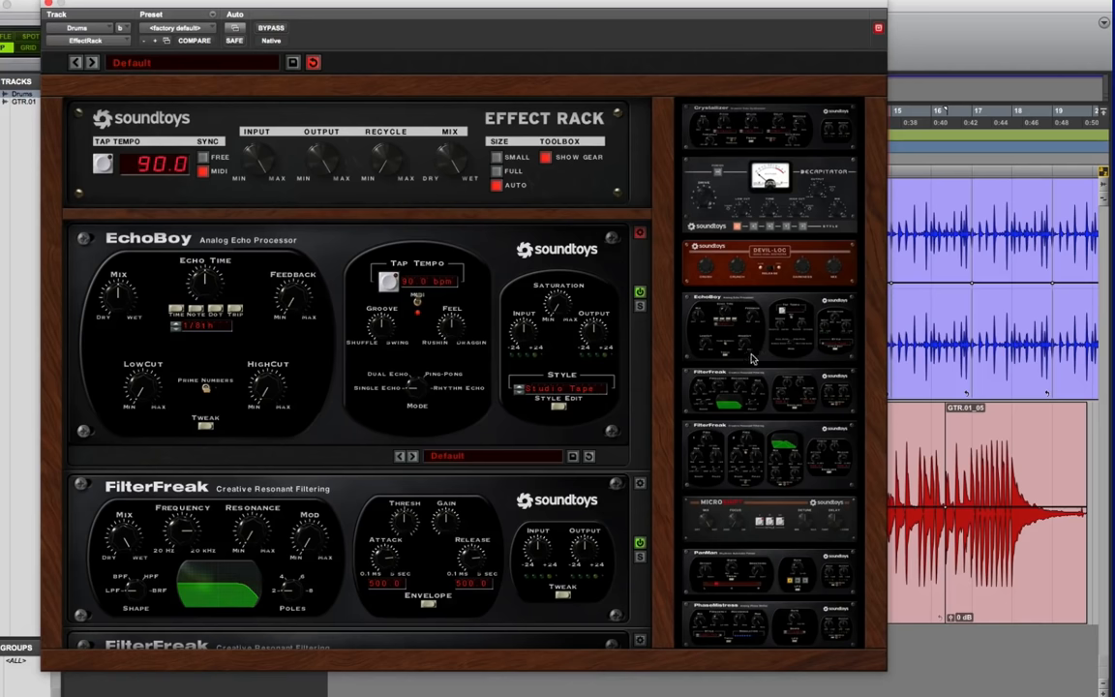
scroll(down, 3)
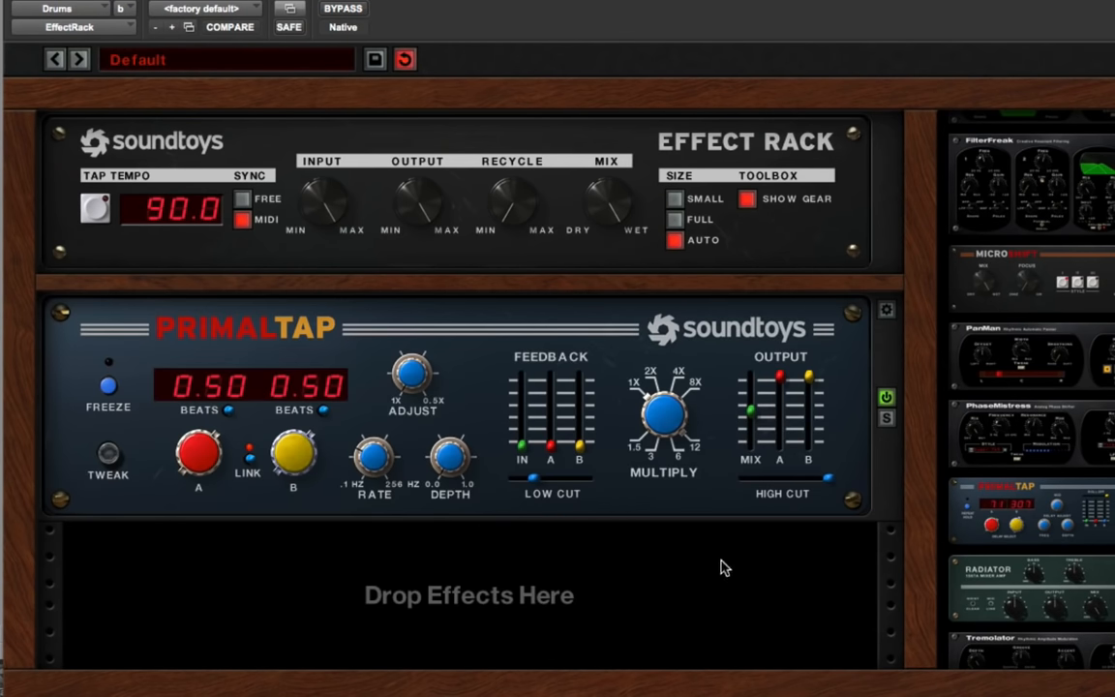
mouse_move(430, 577)
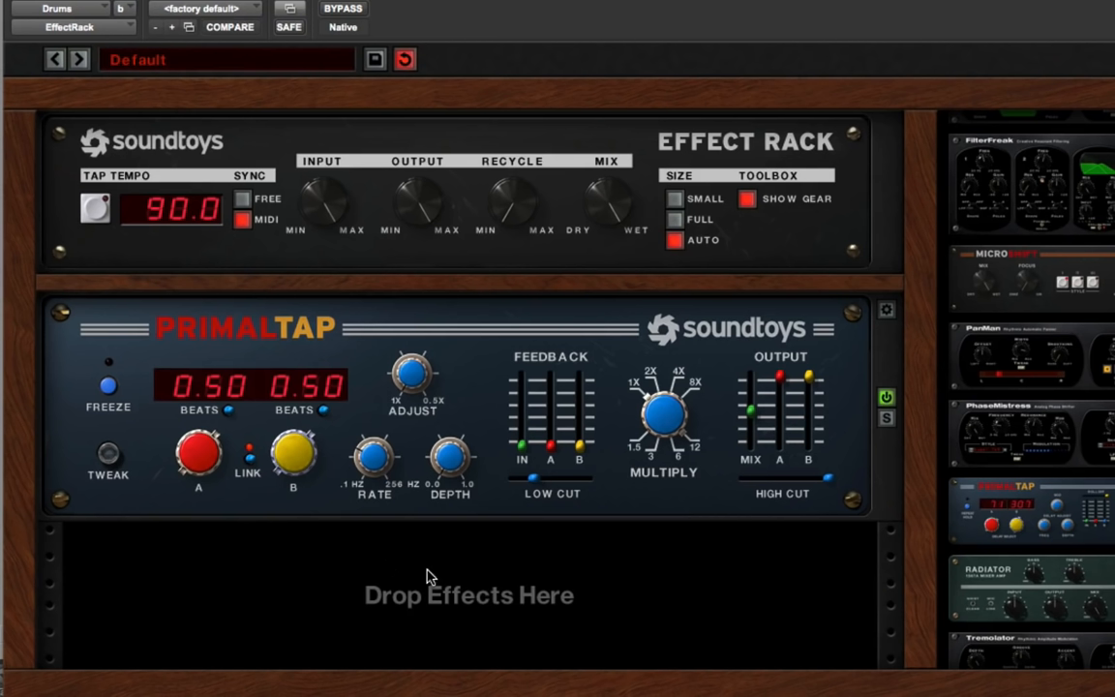
mouse_move(251, 424)
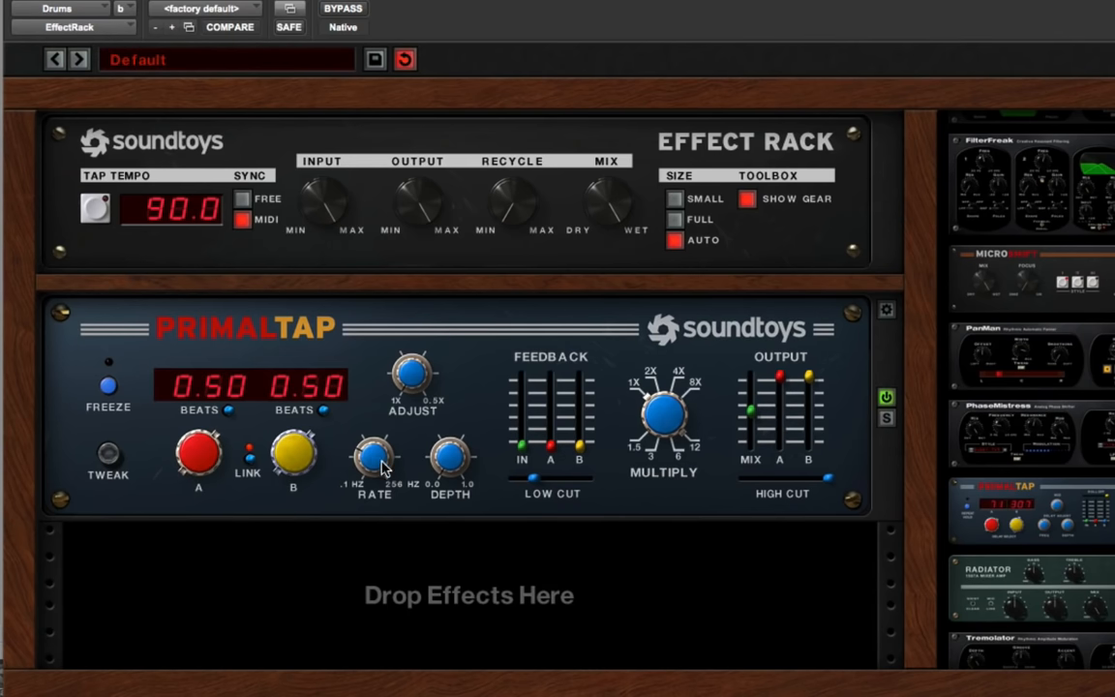
mouse_move(255, 449)
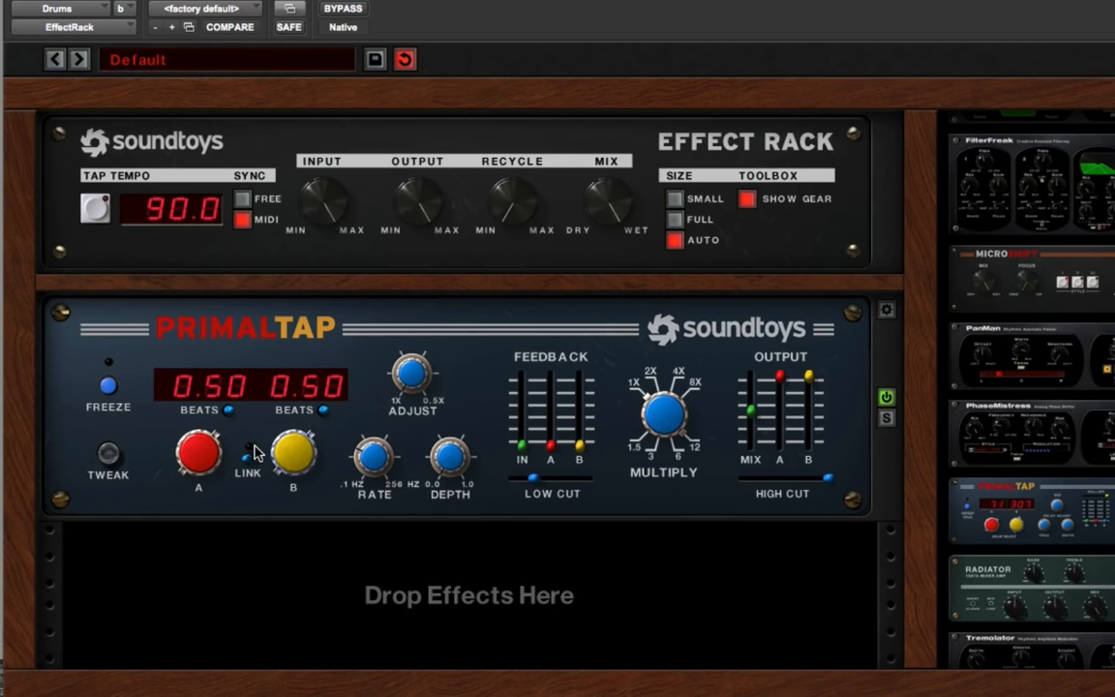
mouse_move(290, 453)
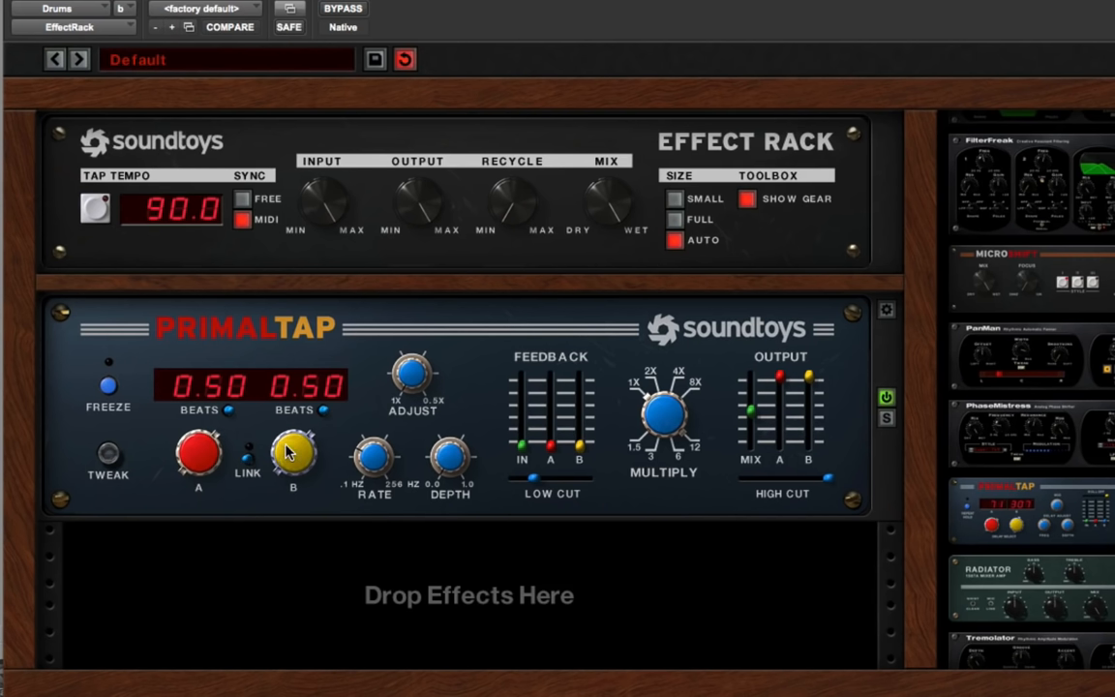
Raise PrimalTap's B delay time to 0.75 beats, leaving A at 0.50
drag(294, 455, 294, 429)
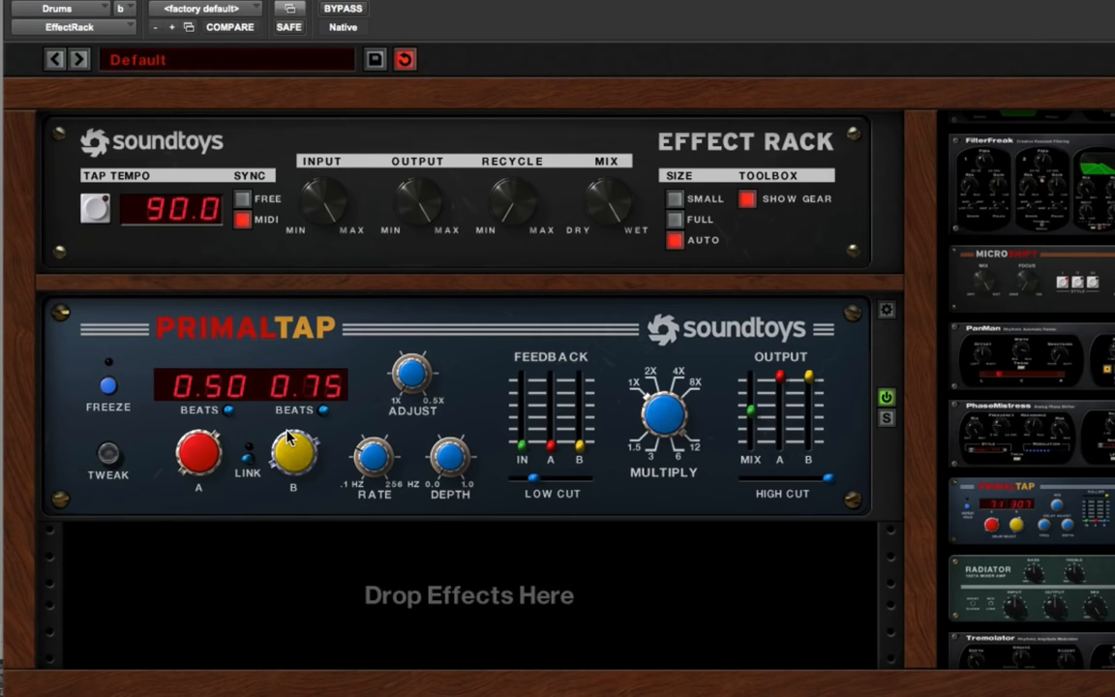
mouse_move(526, 453)
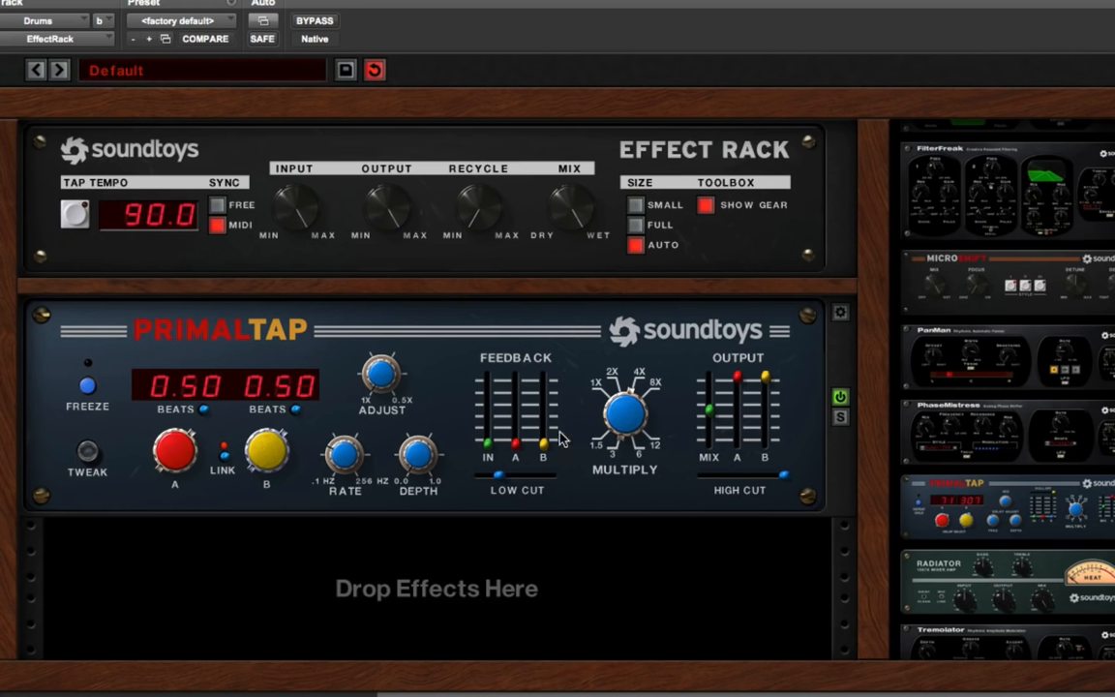
mouse_move(492, 449)
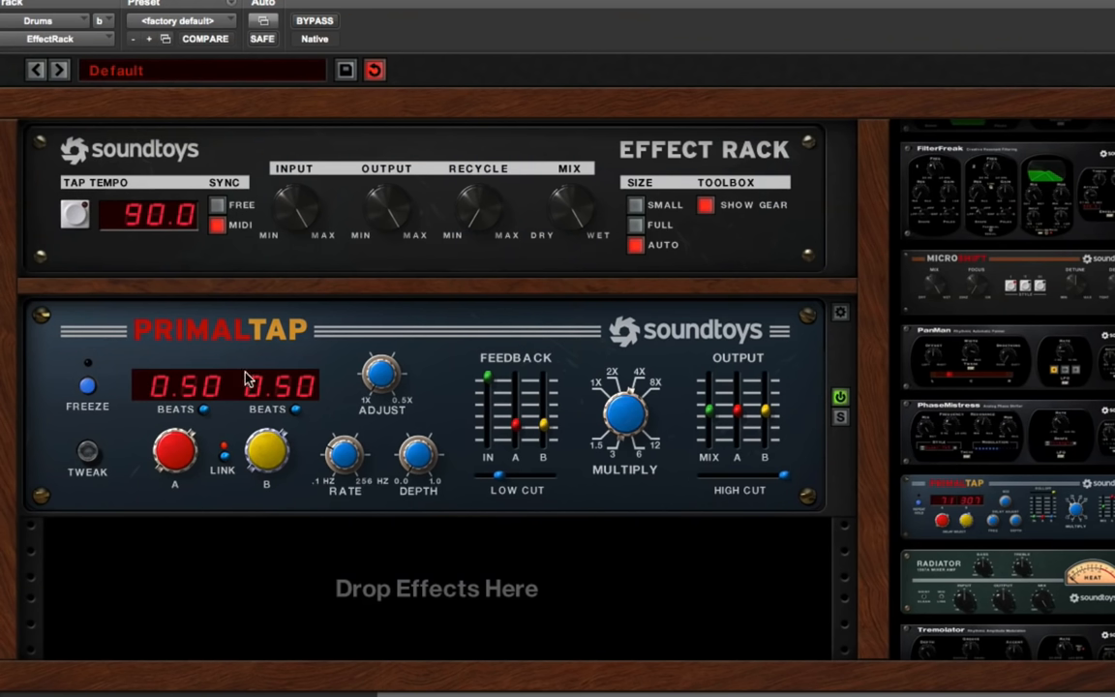
mouse_move(87, 397)
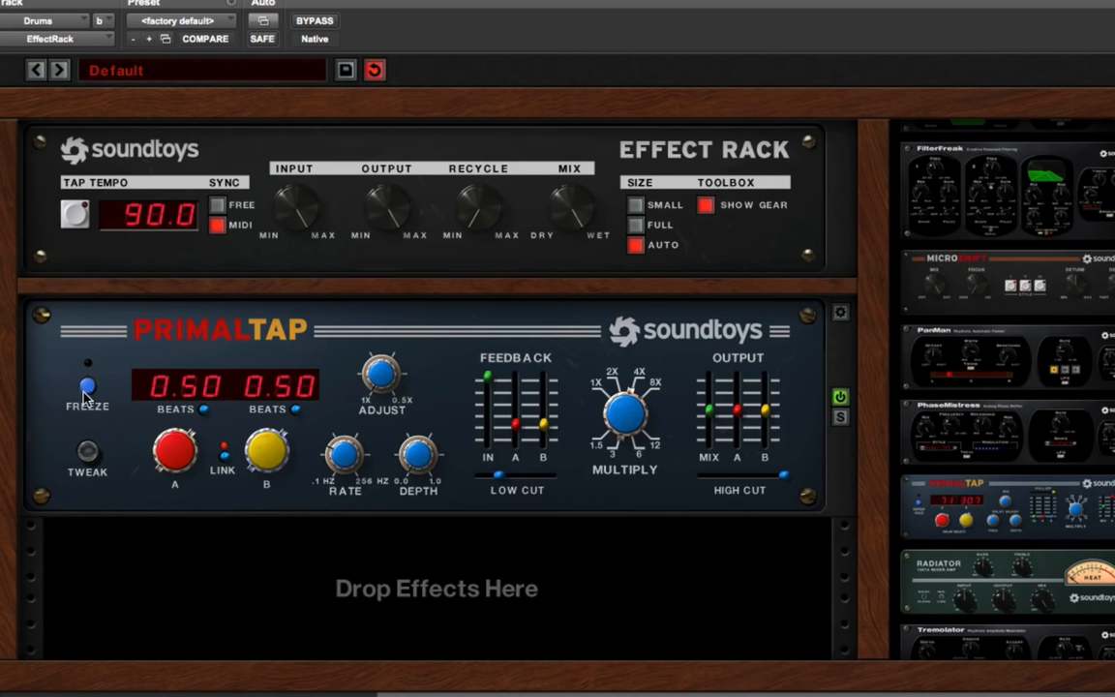
mouse_move(89, 391)
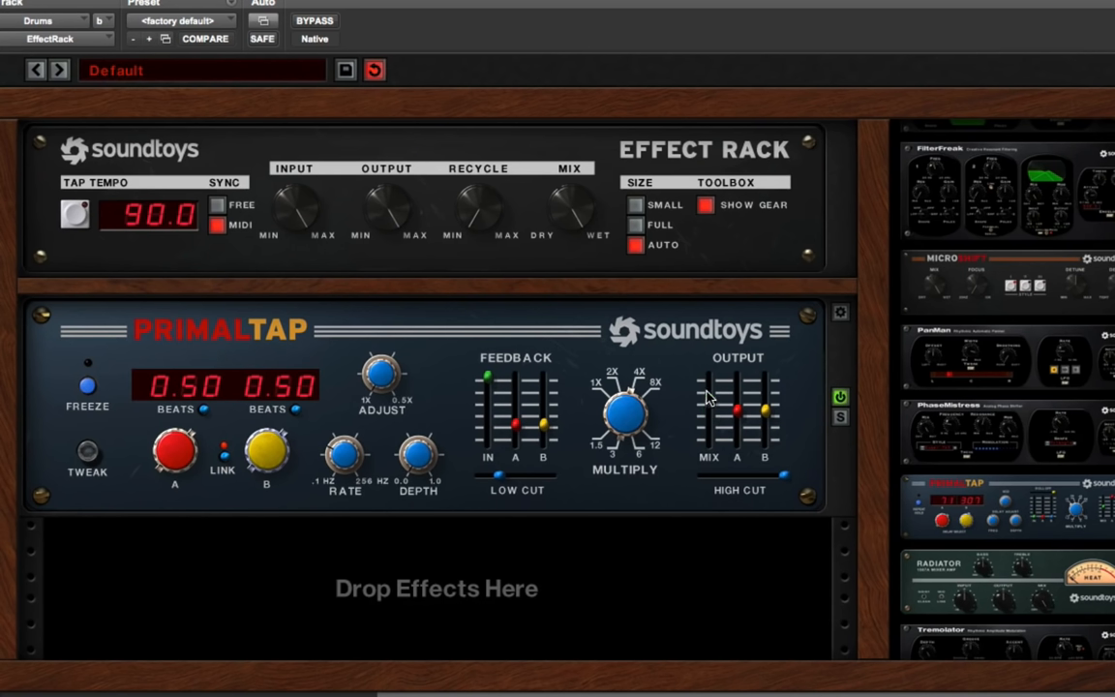
mouse_move(302, 389)
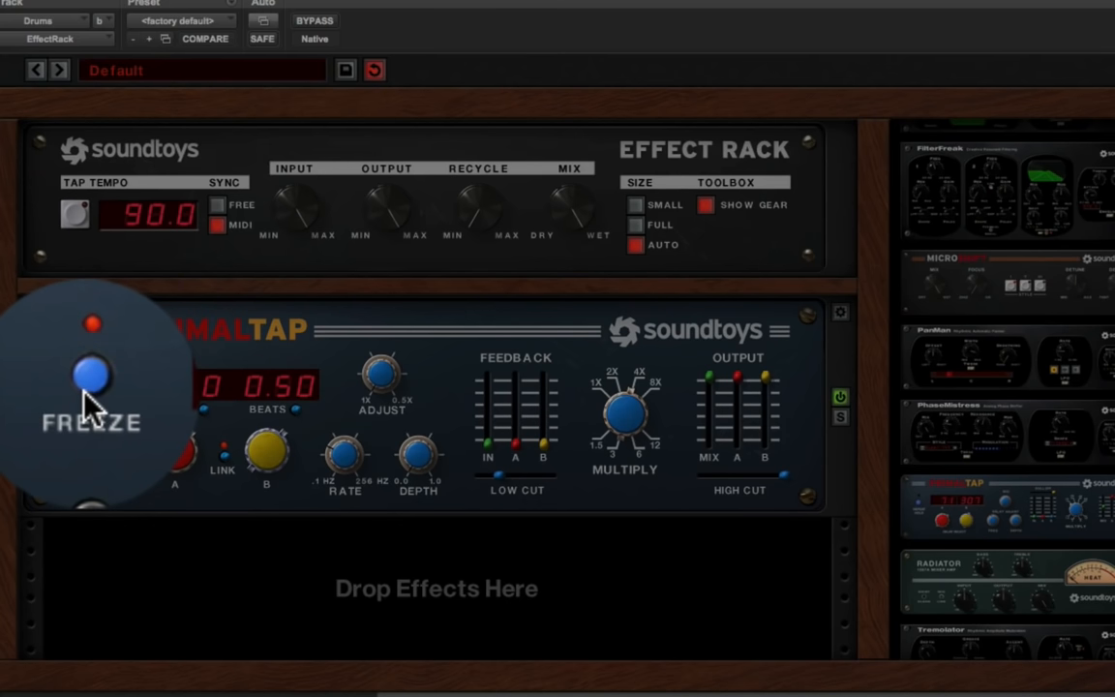
click(91, 375)
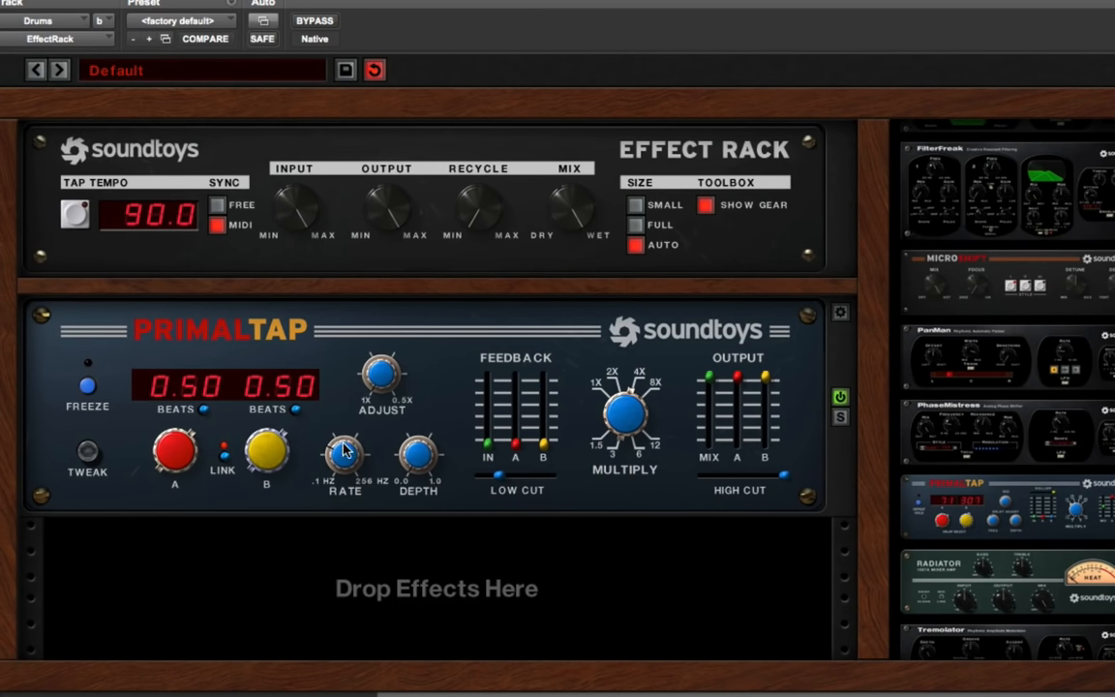
mouse_move(248, 306)
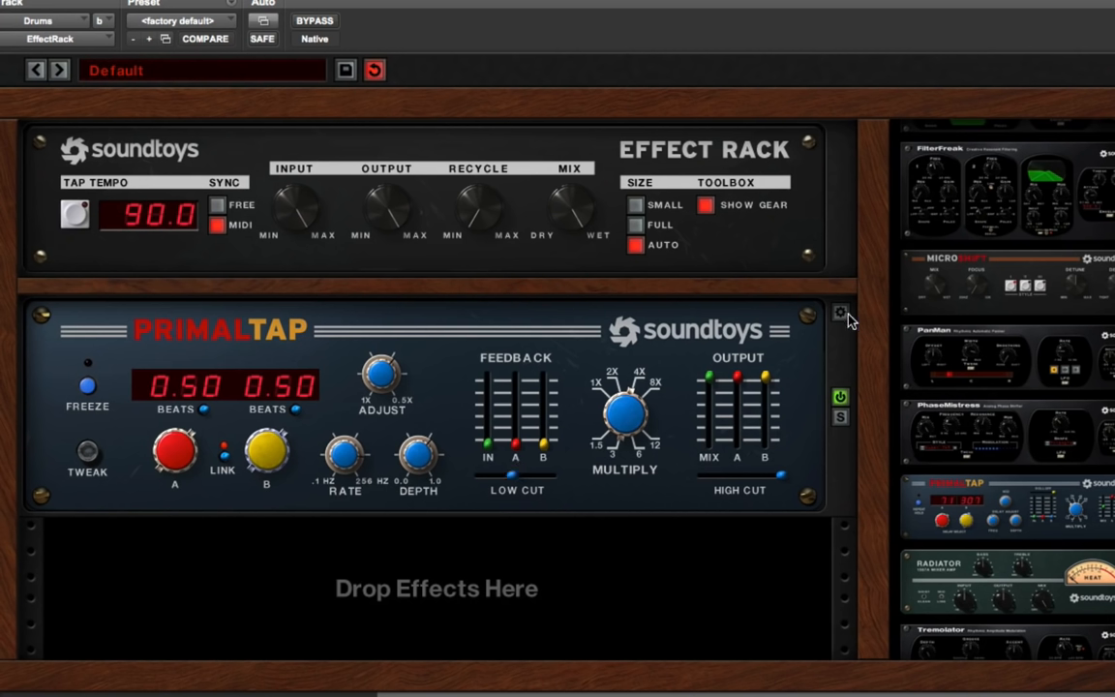
mouse_move(841, 318)
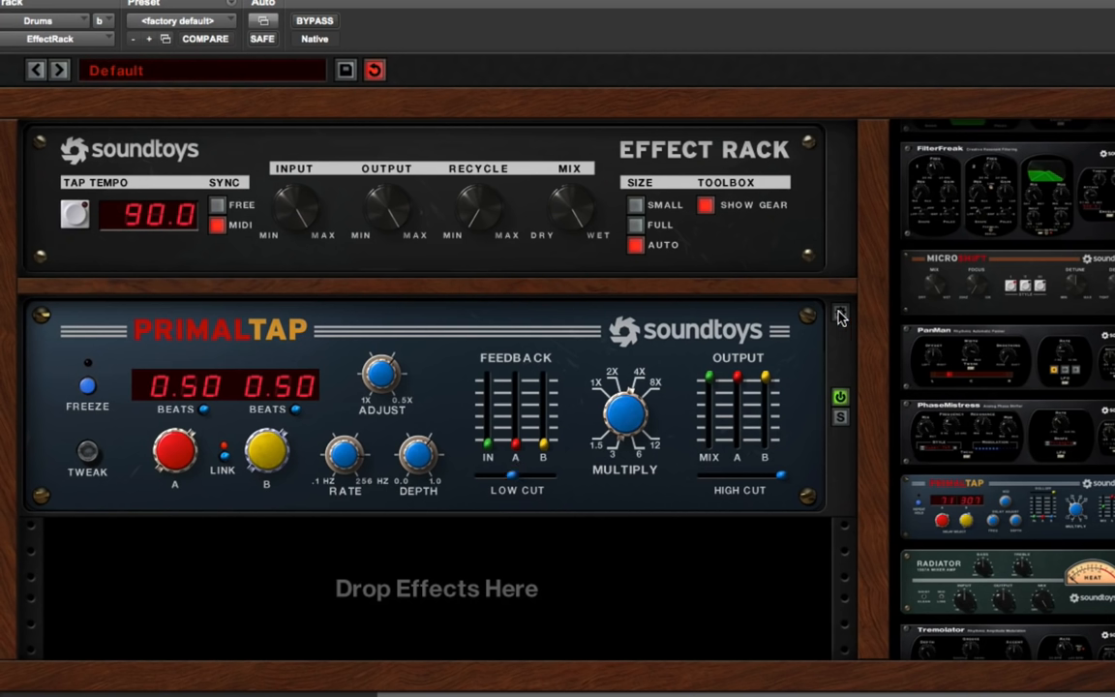
mouse_move(847, 323)
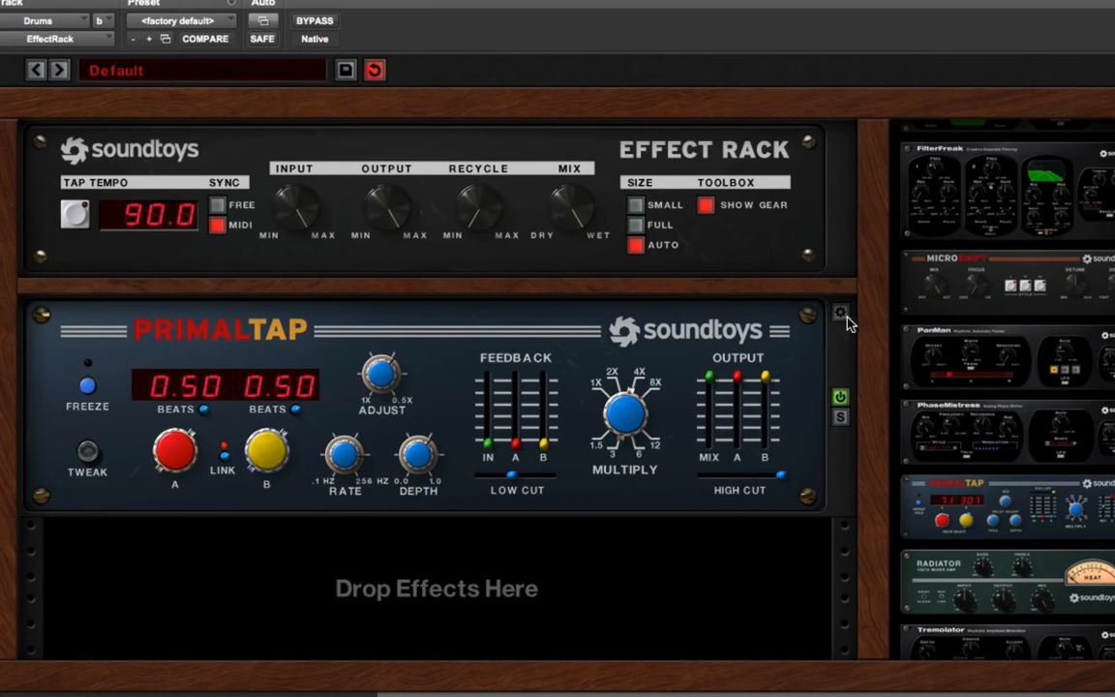
Load PrimalTap's Dirty Warp Delay SYNC preset, then step through Double Tap to Dubble Trubble
click(840, 311)
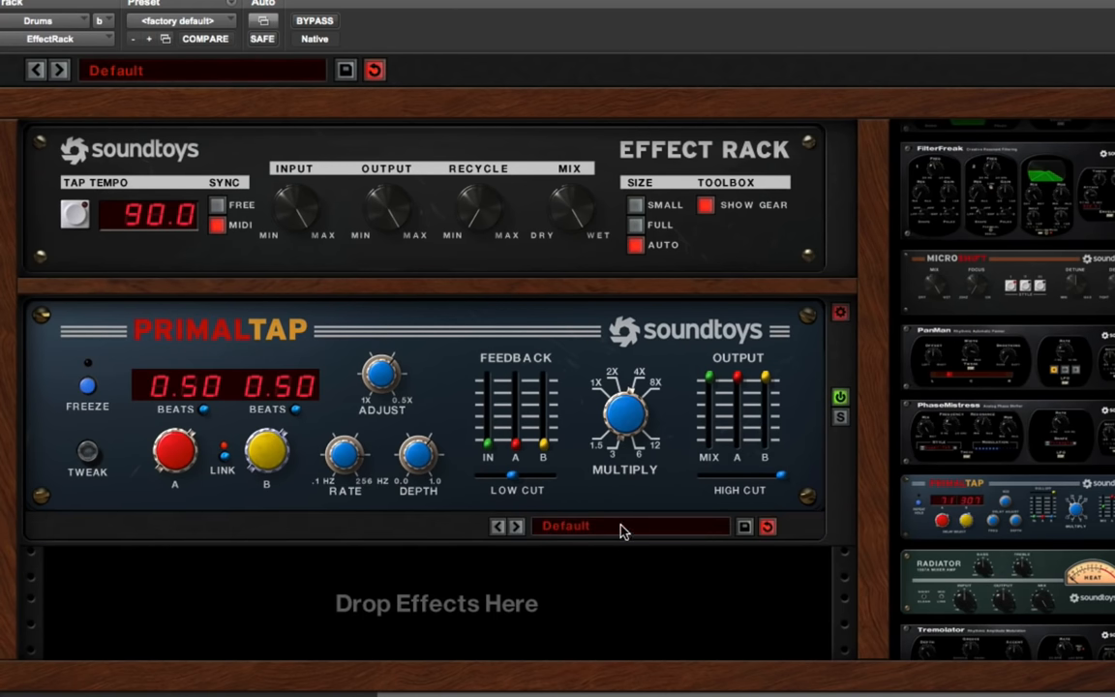
click(629, 526)
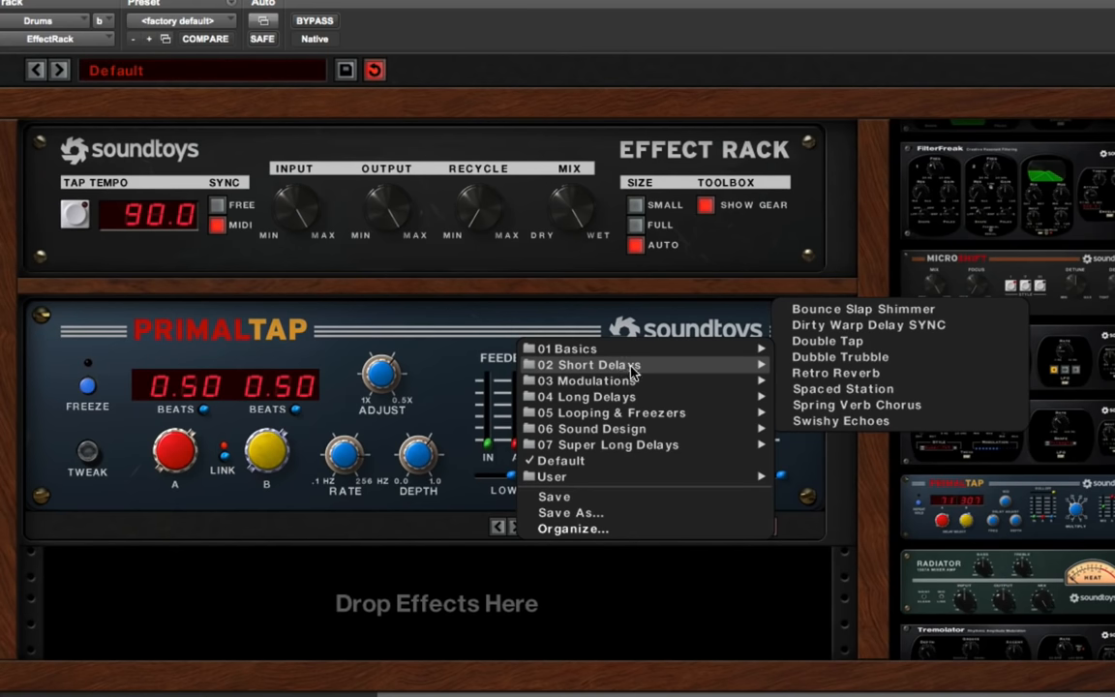
click(867, 325)
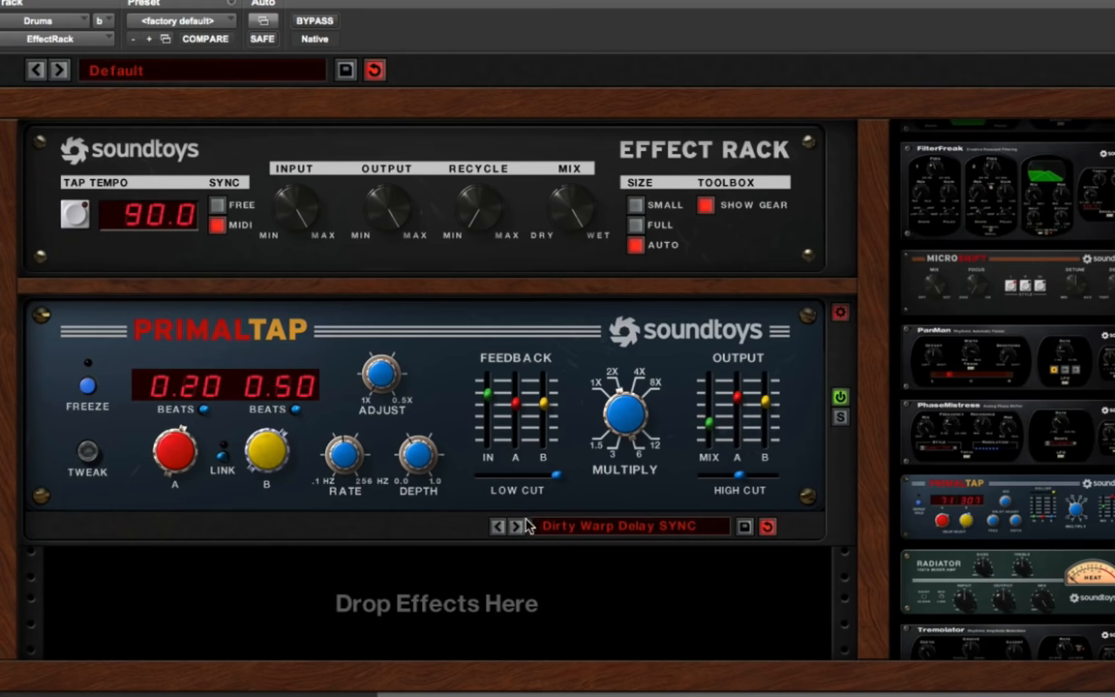
click(515, 527)
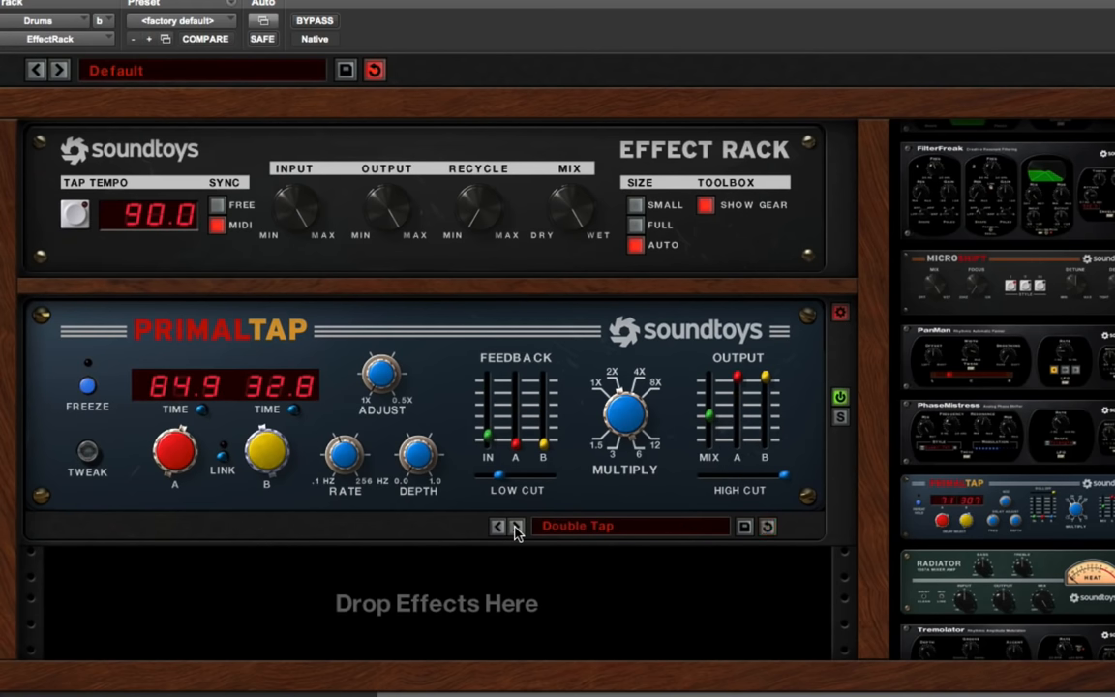
click(517, 526)
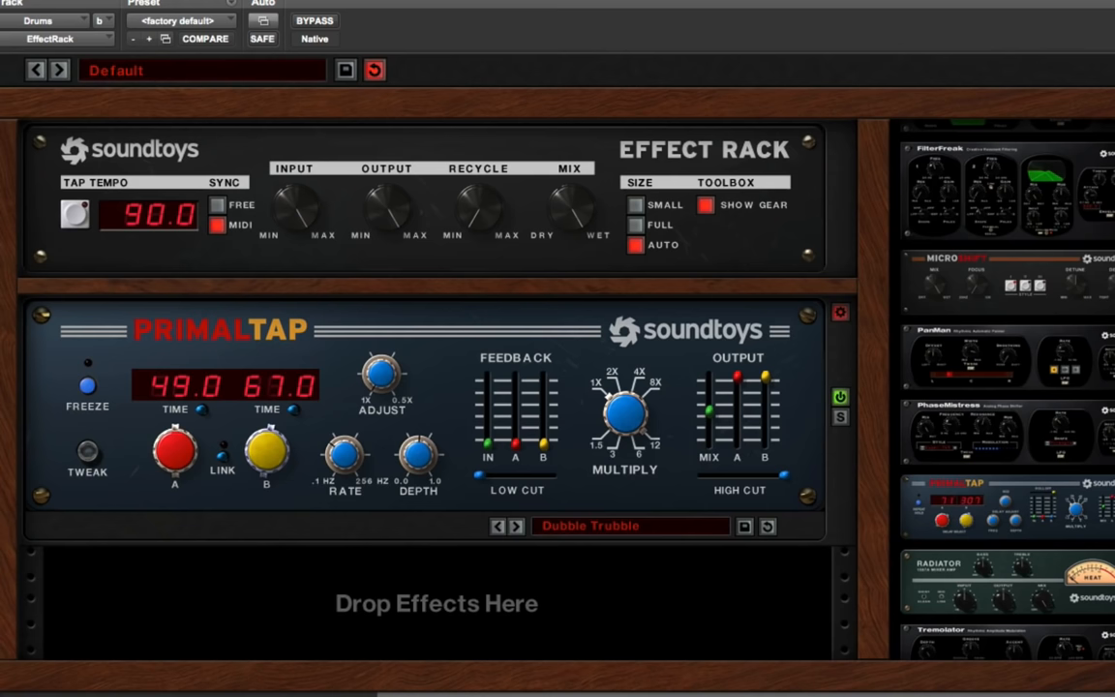
mouse_move(511, 4)
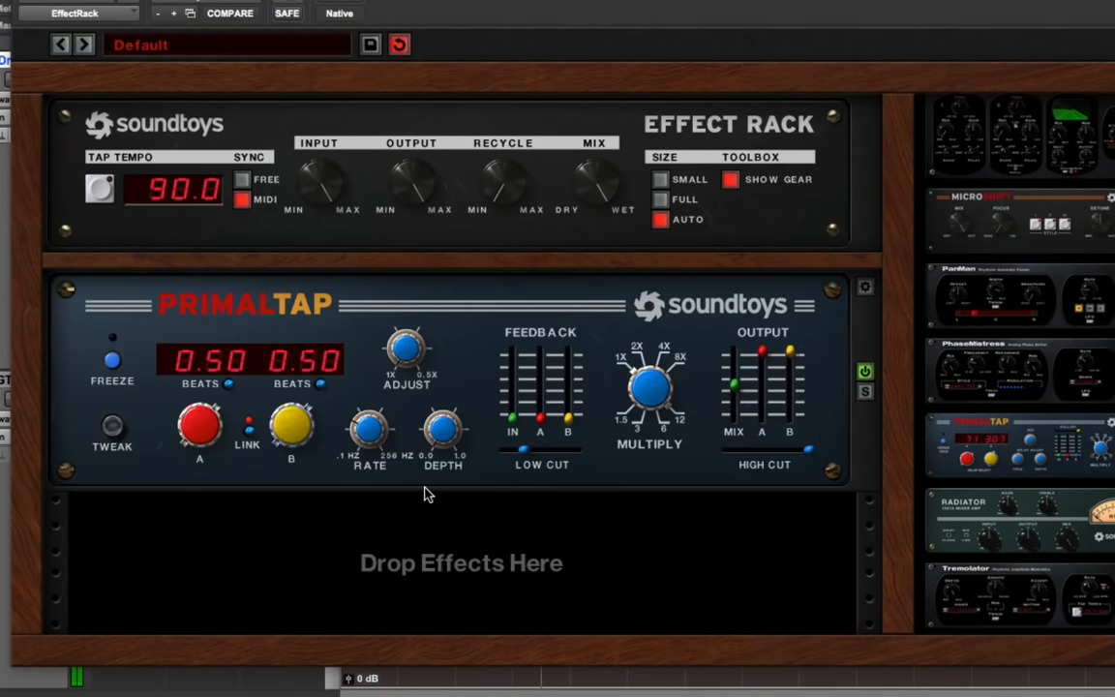
mouse_move(558, 430)
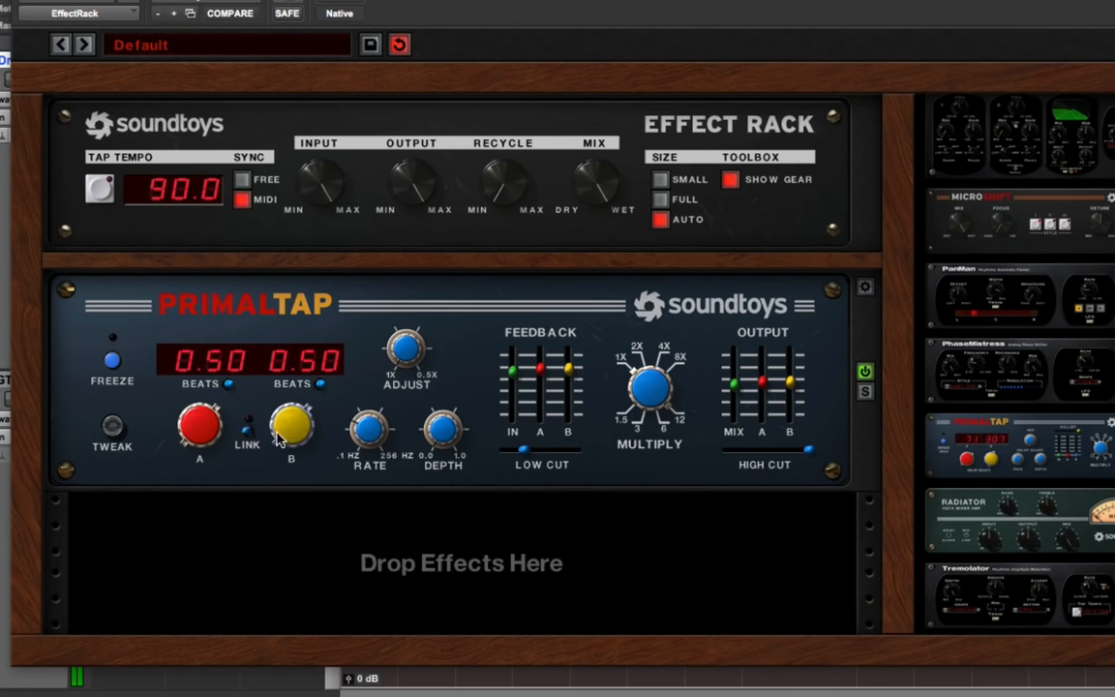
Drop a Decapitator module into the empty slot below PrimalTap
drag(290, 426, 290, 407)
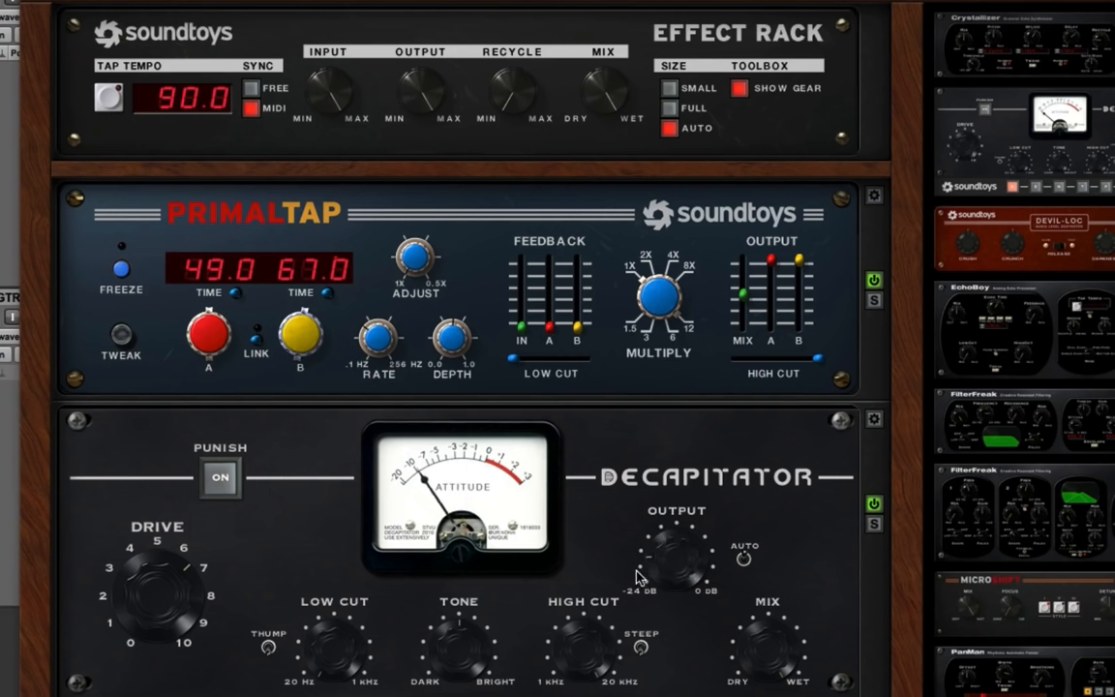
Toggle Decapitator's Punish boost on and off while the drums play
click(221, 476)
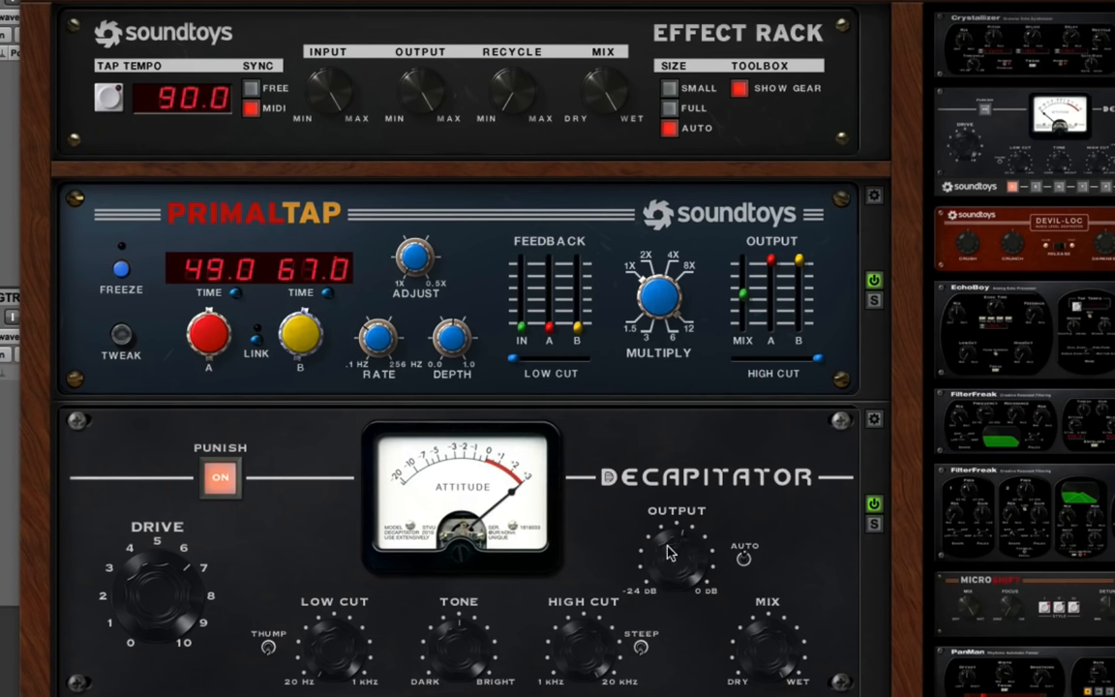
mouse_move(646, 584)
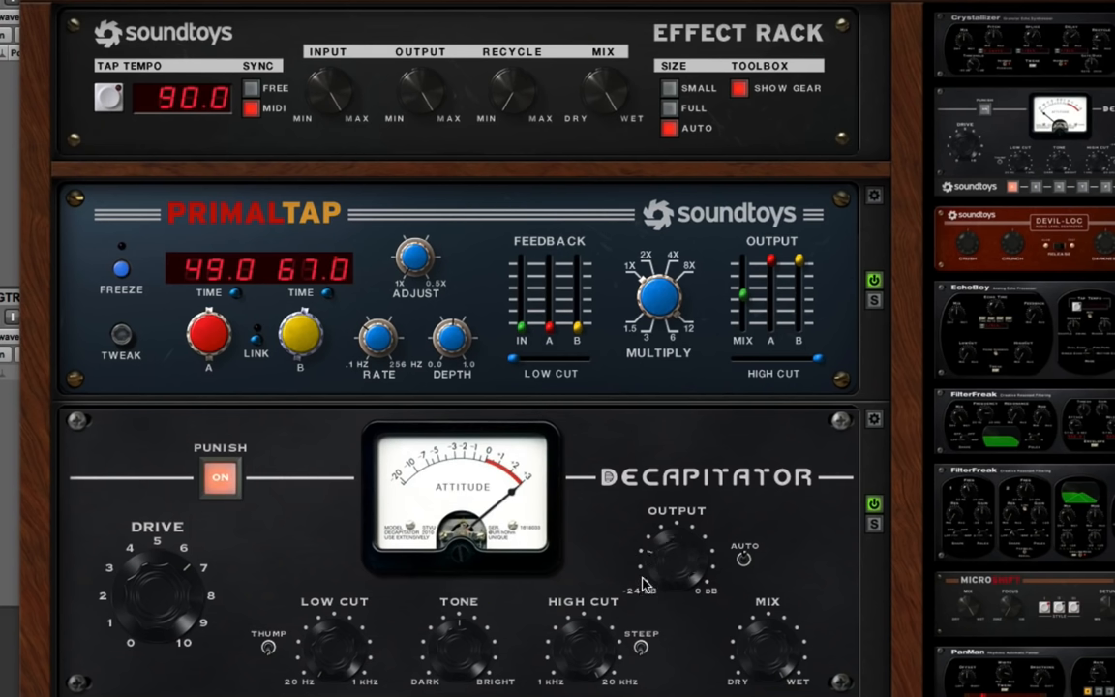
mouse_move(441, 668)
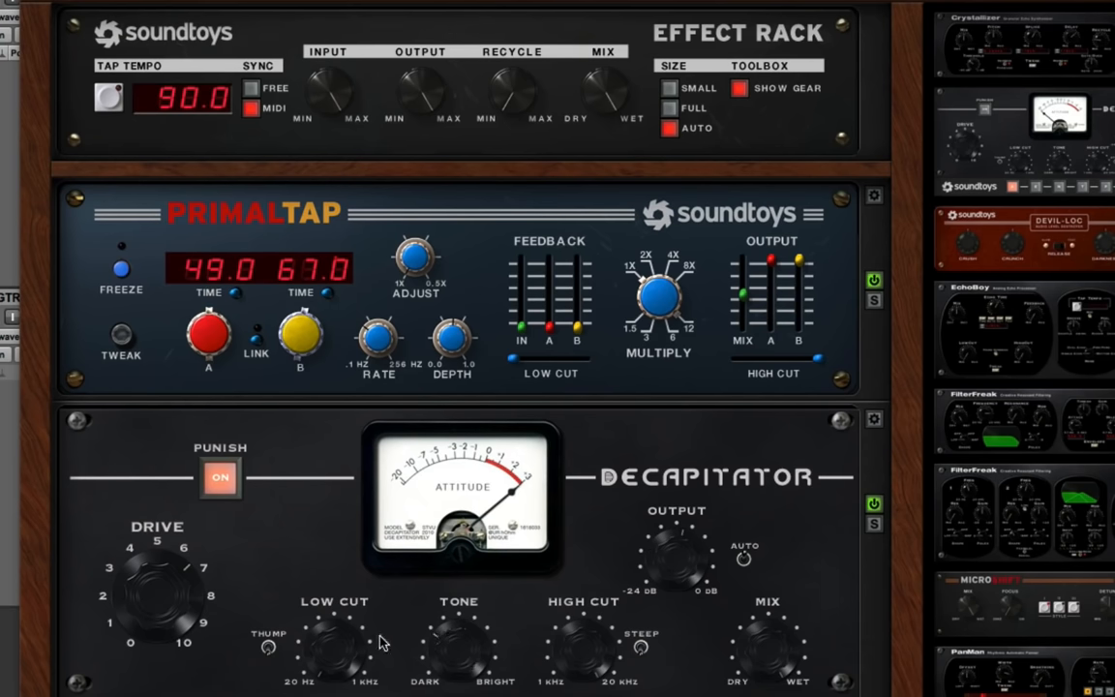
click(221, 478)
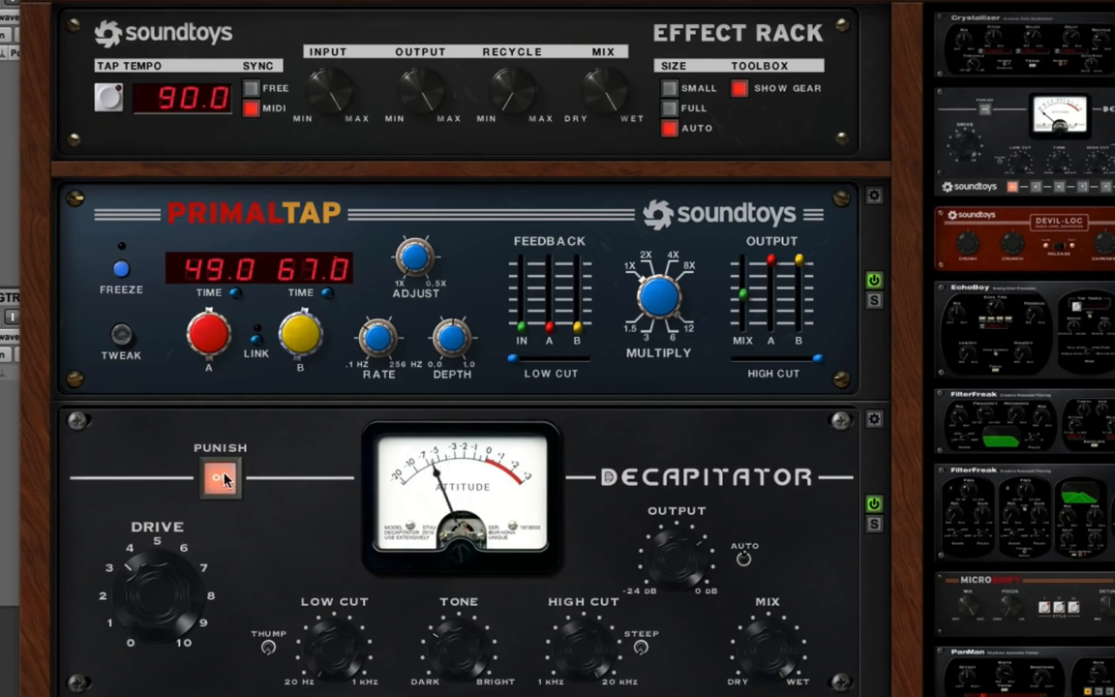
click(221, 480)
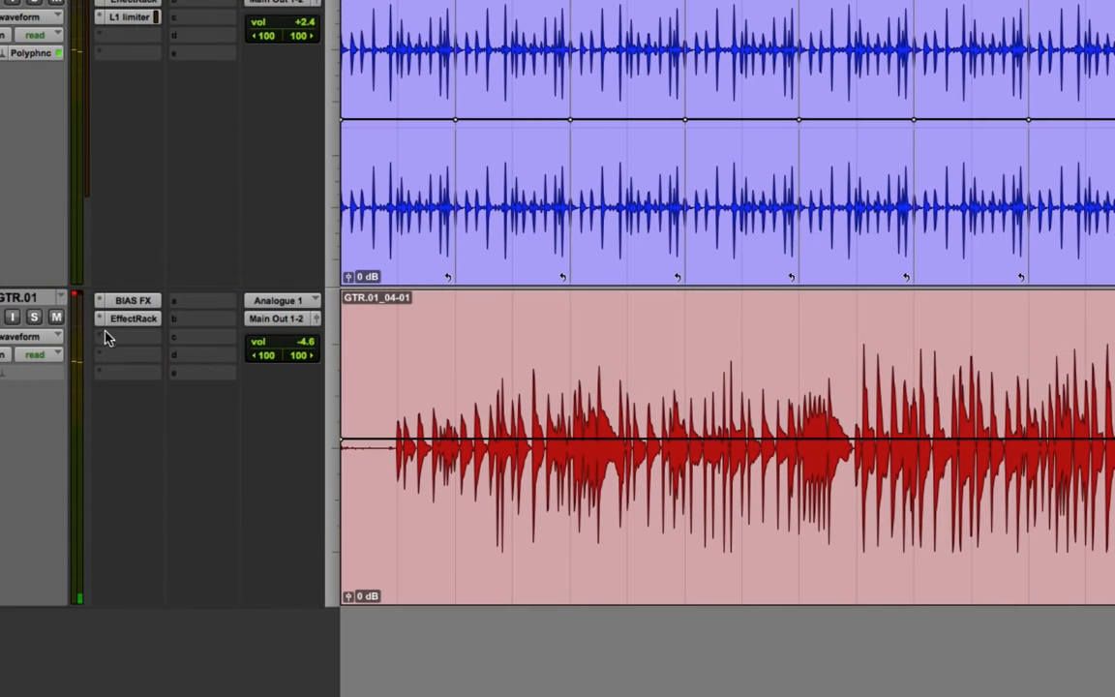
Open the EffectRack insert on the GTR.01 guitar track
click(133, 318)
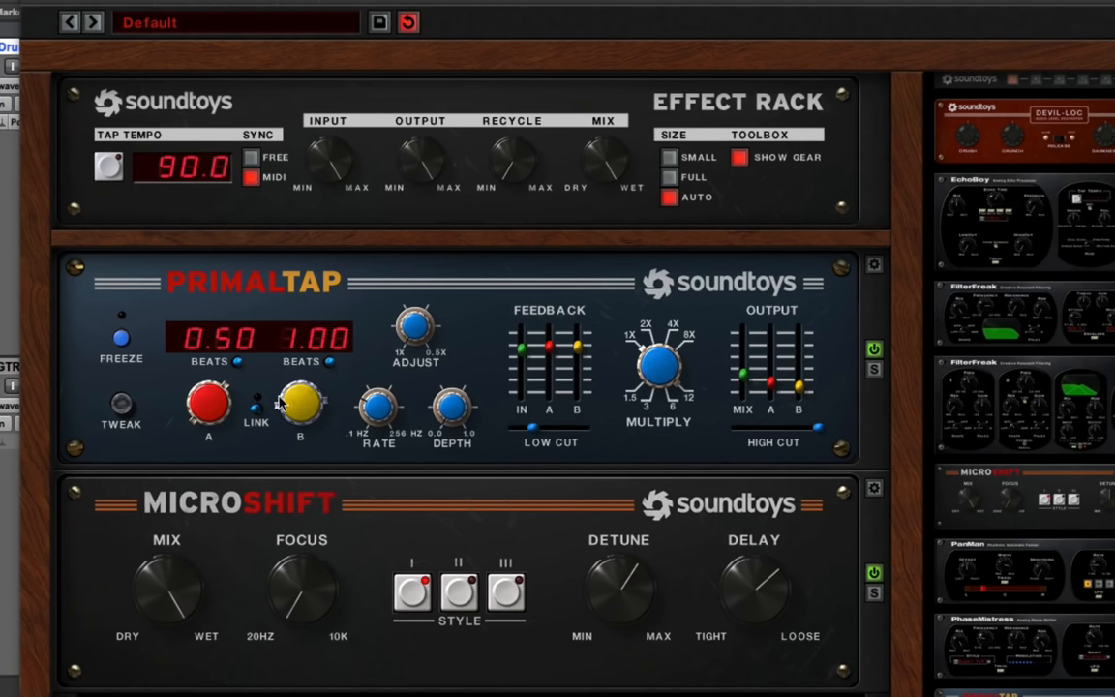
Nudge a control on the guitar's PrimalTap/MicroShift rack while auditioning
drag(300, 400, 300, 383)
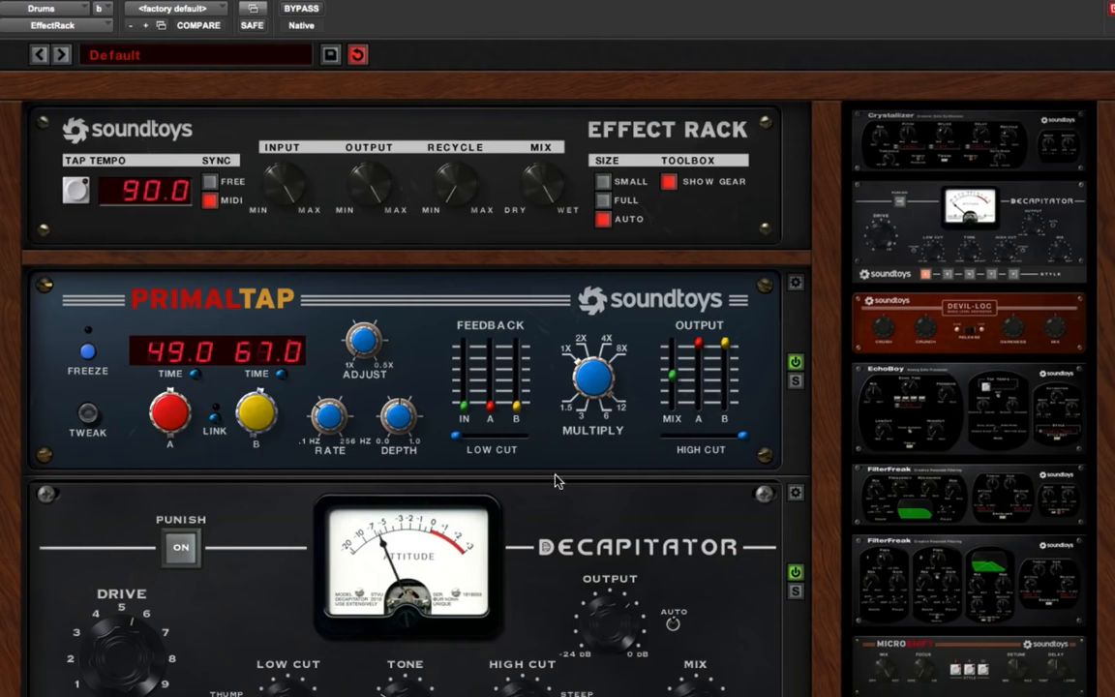
Scroll the module list to bring Devil-Loc into the drum rack under PrimalTap
scroll(down, 3)
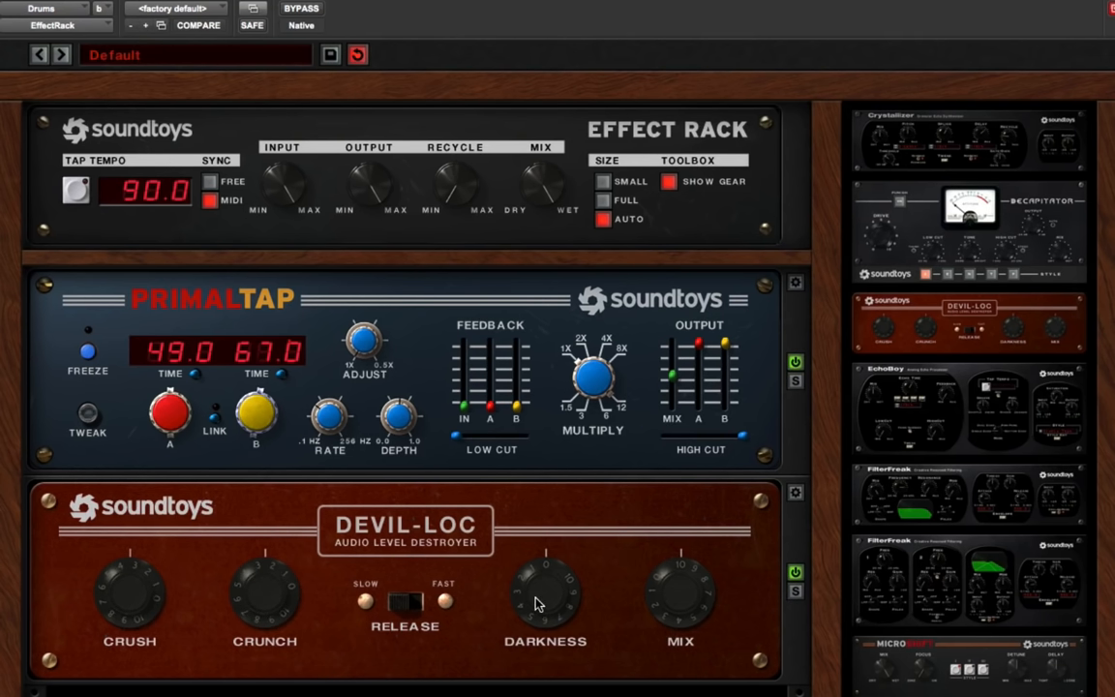
mouse_move(532, 348)
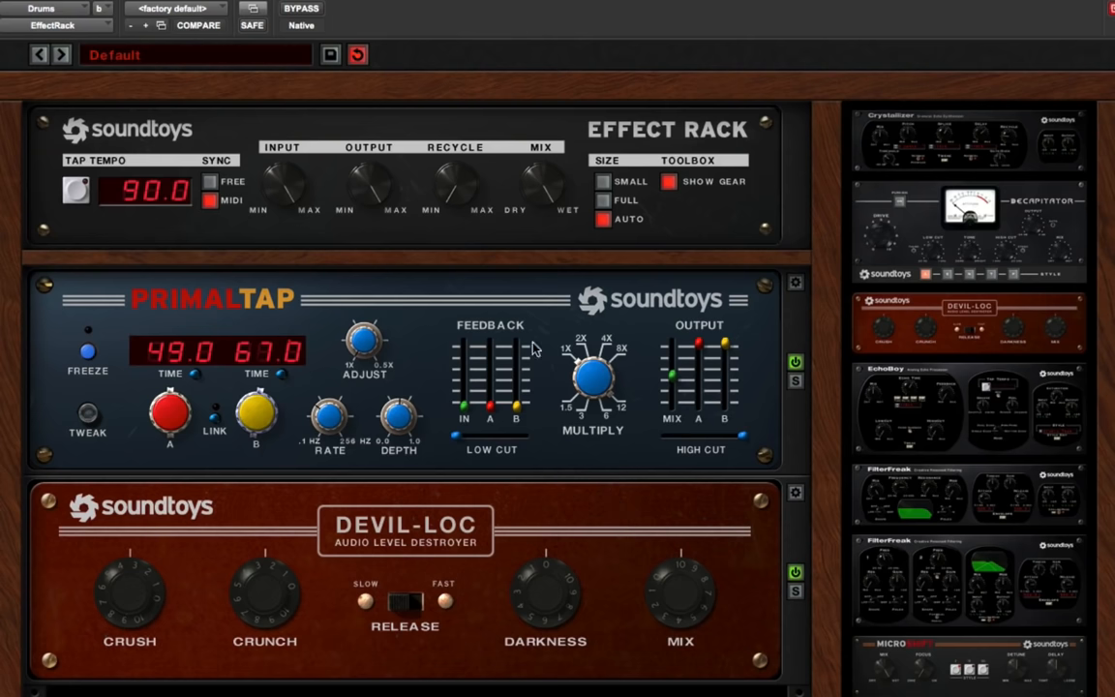
mouse_move(456, 177)
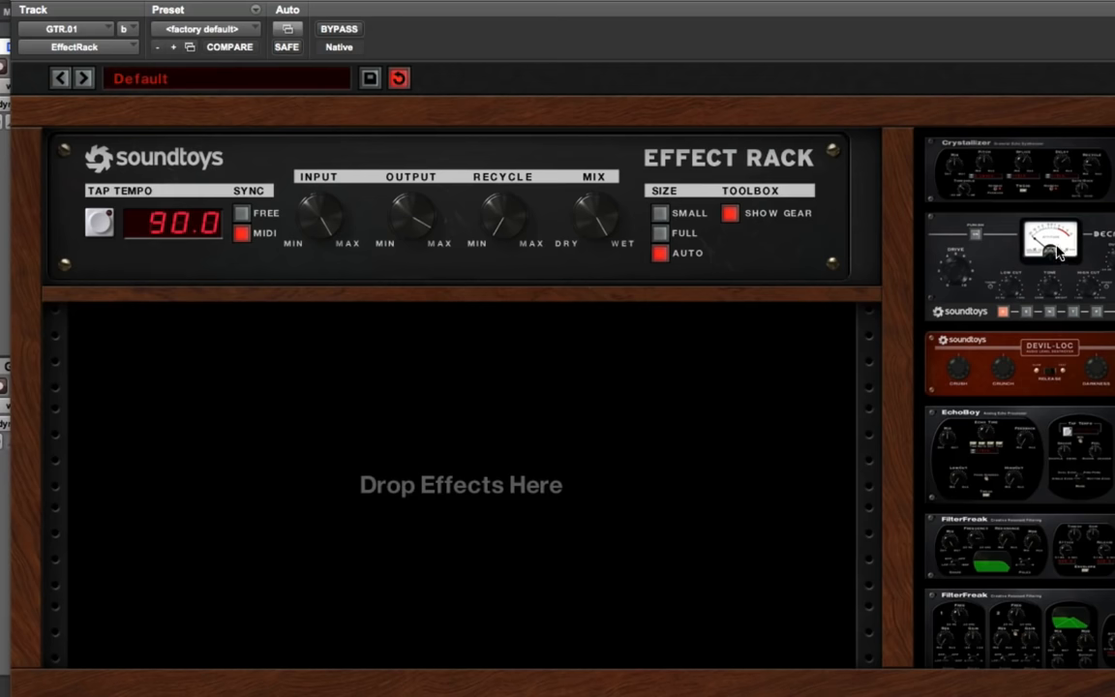
mouse_move(1056, 252)
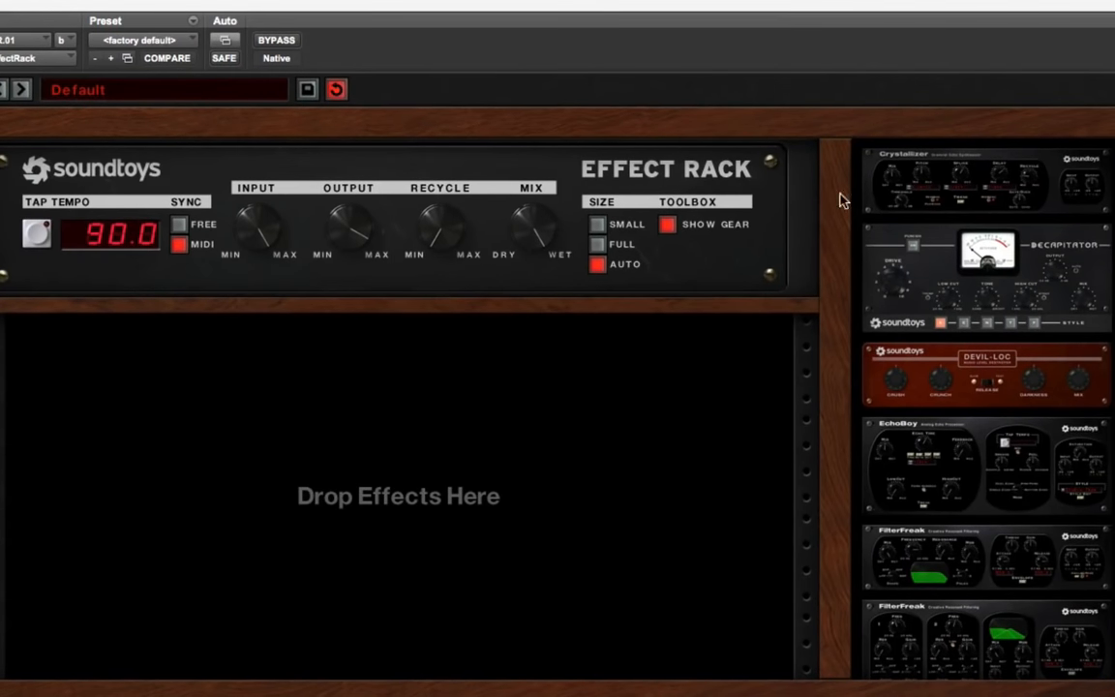
scroll(down, 3)
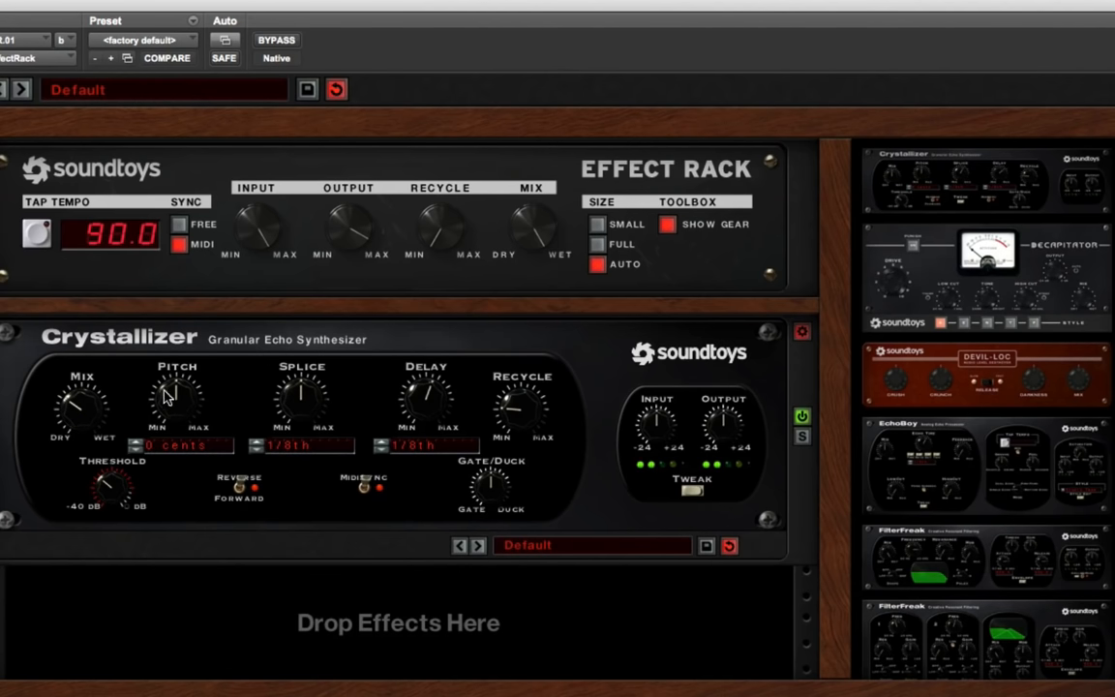
drag(176, 401, 177, 378)
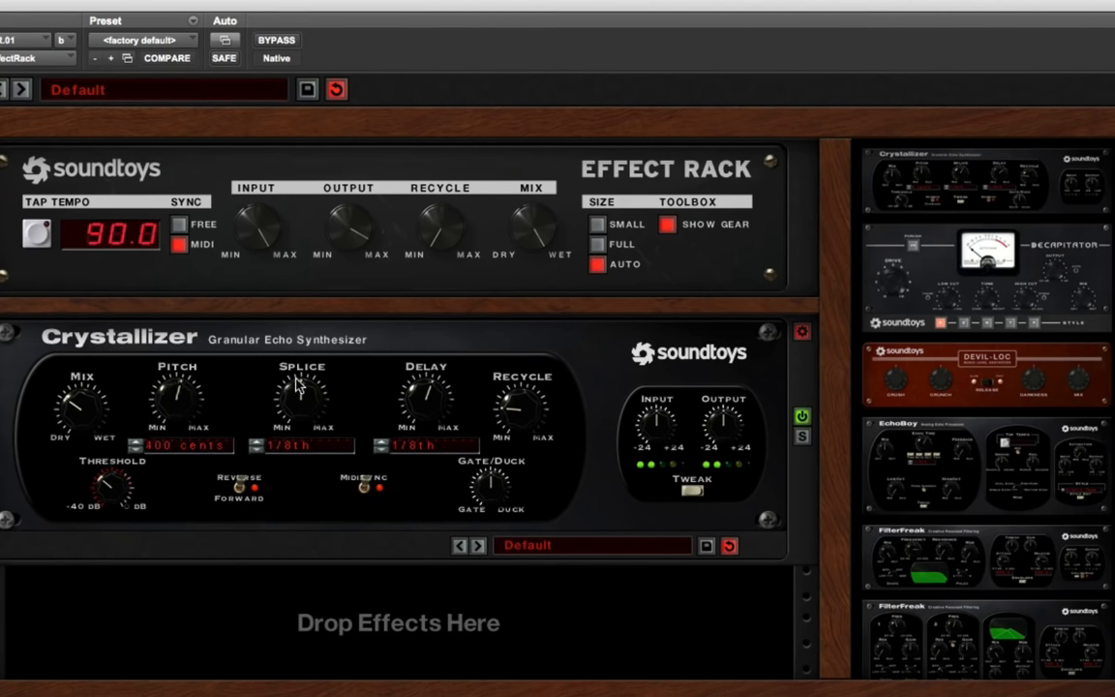
drag(302, 396, 281, 426)
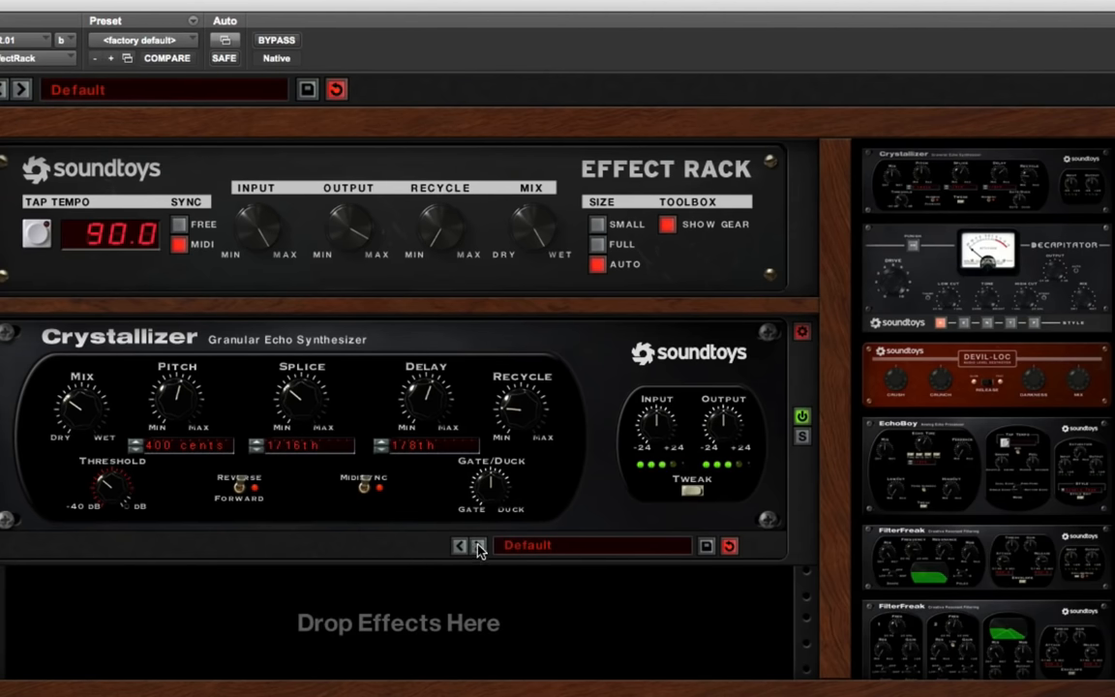
click(478, 546)
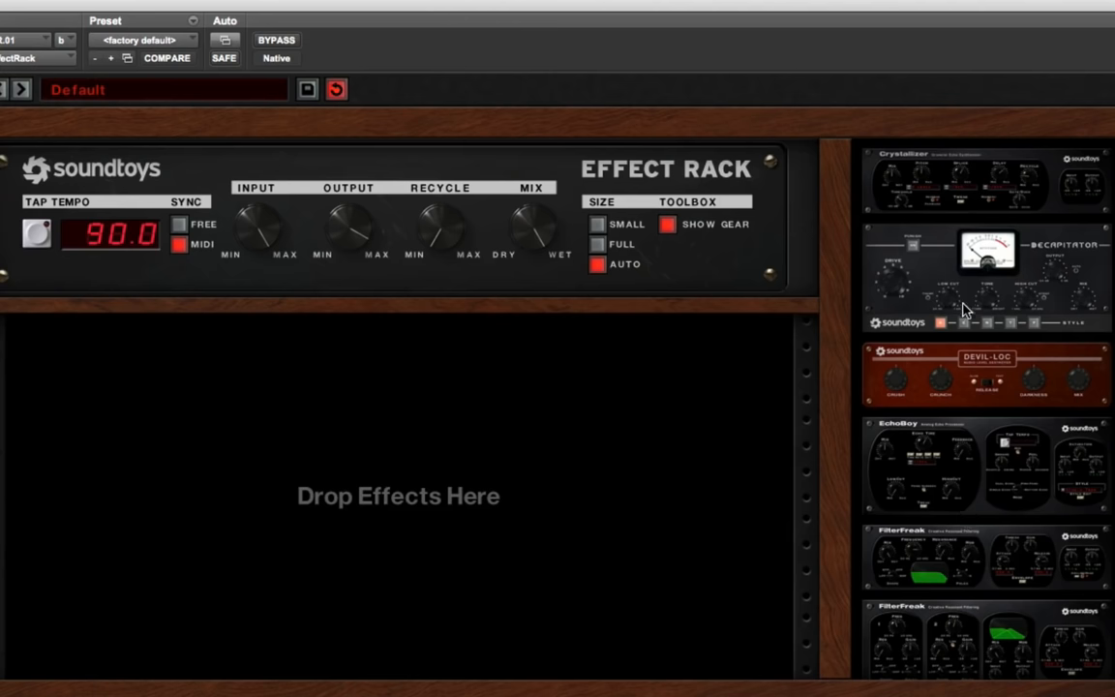
Scroll to EchoBoy in the module list and change its Echo Time display
scroll(down, 3)
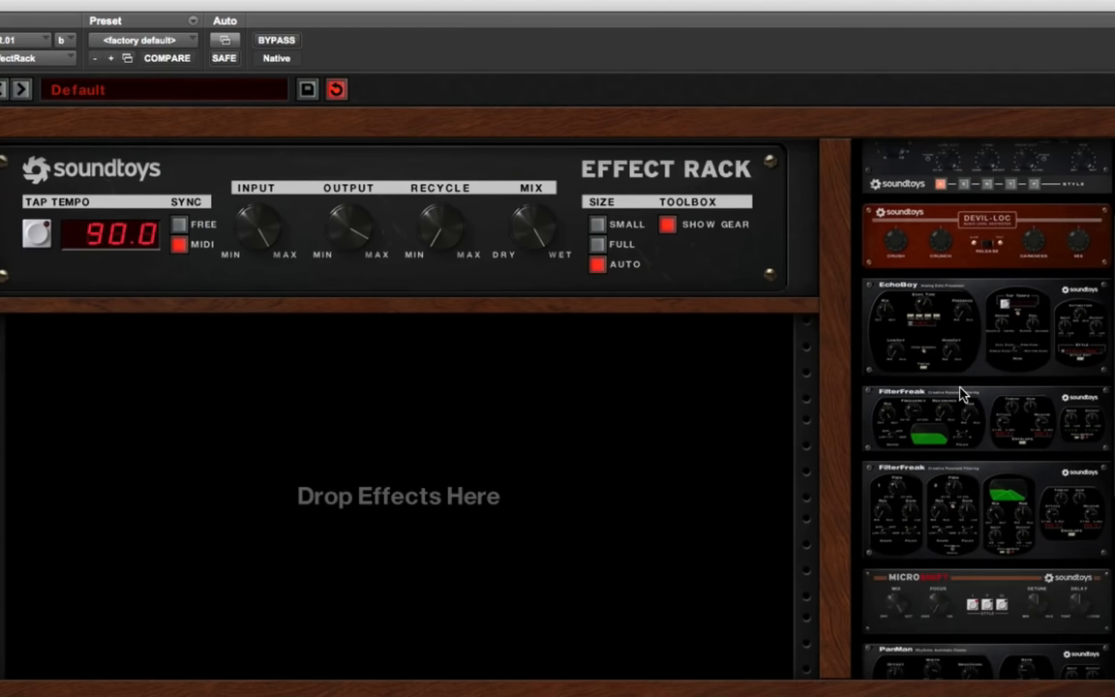
mouse_move(983, 294)
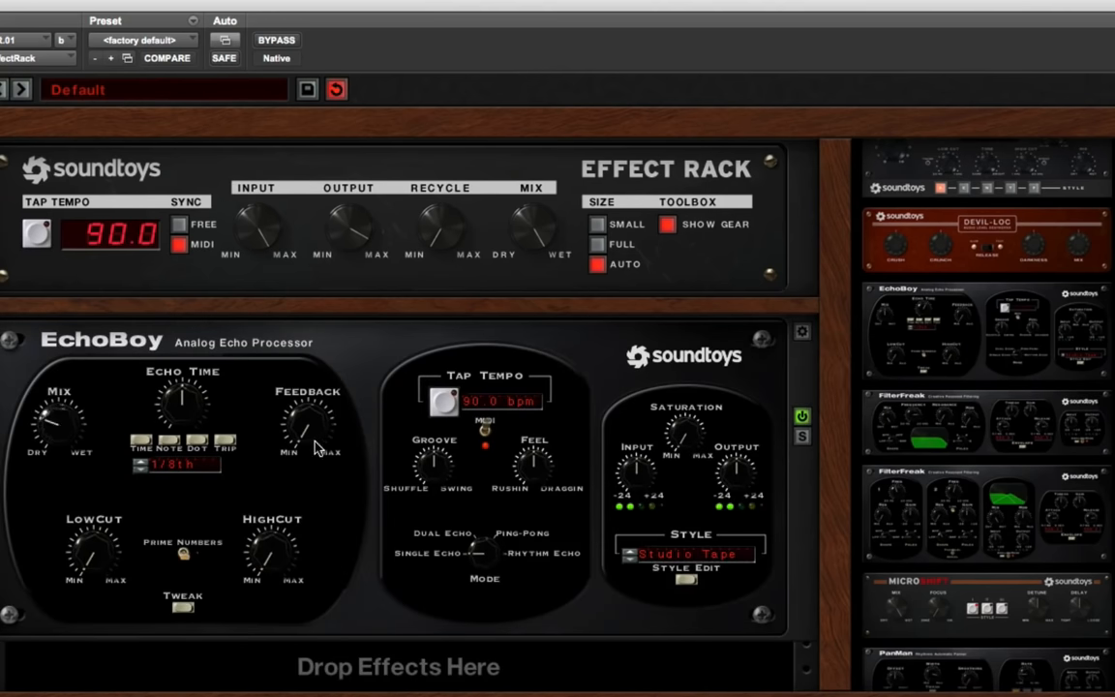
mouse_move(636, 430)
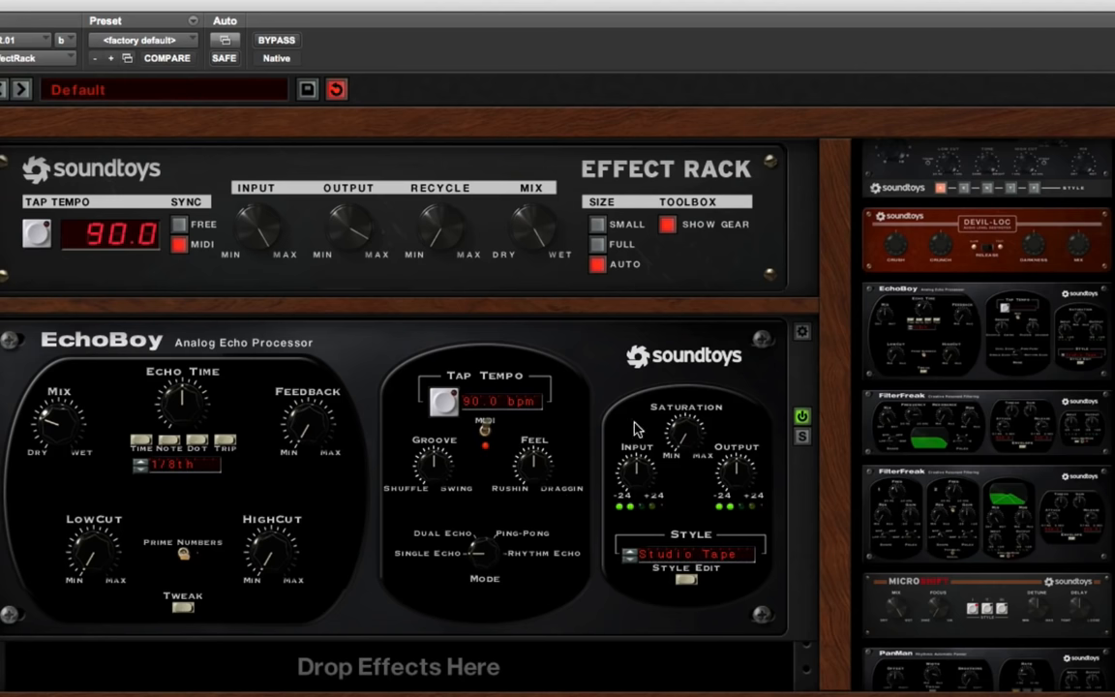
mouse_move(190, 389)
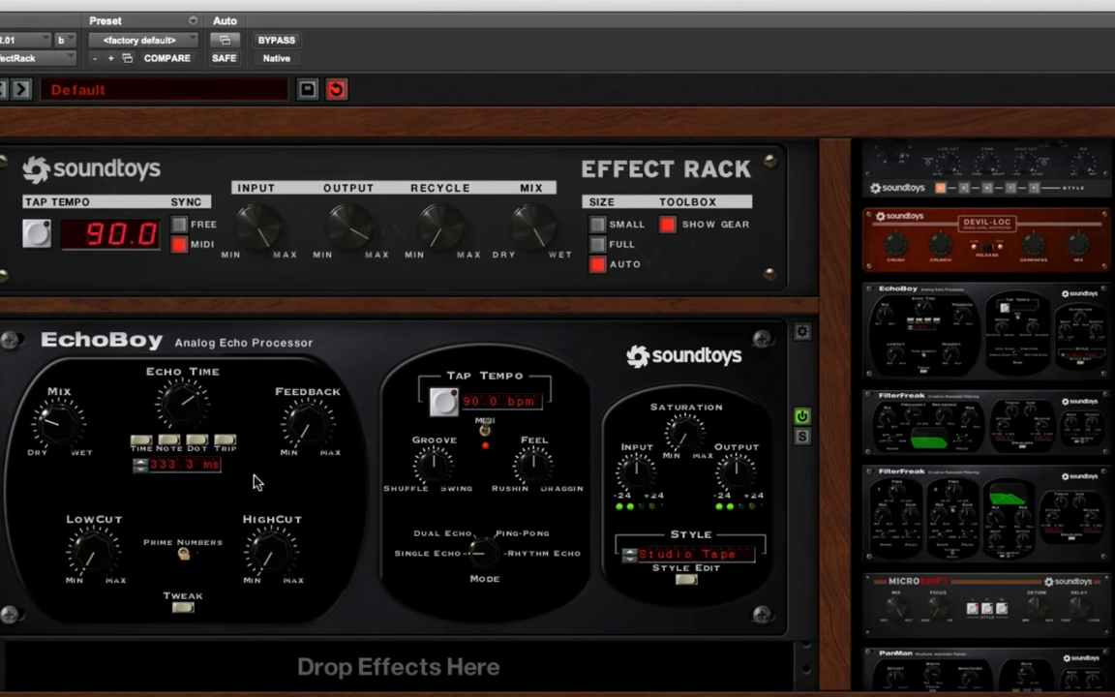
scroll(down, 3)
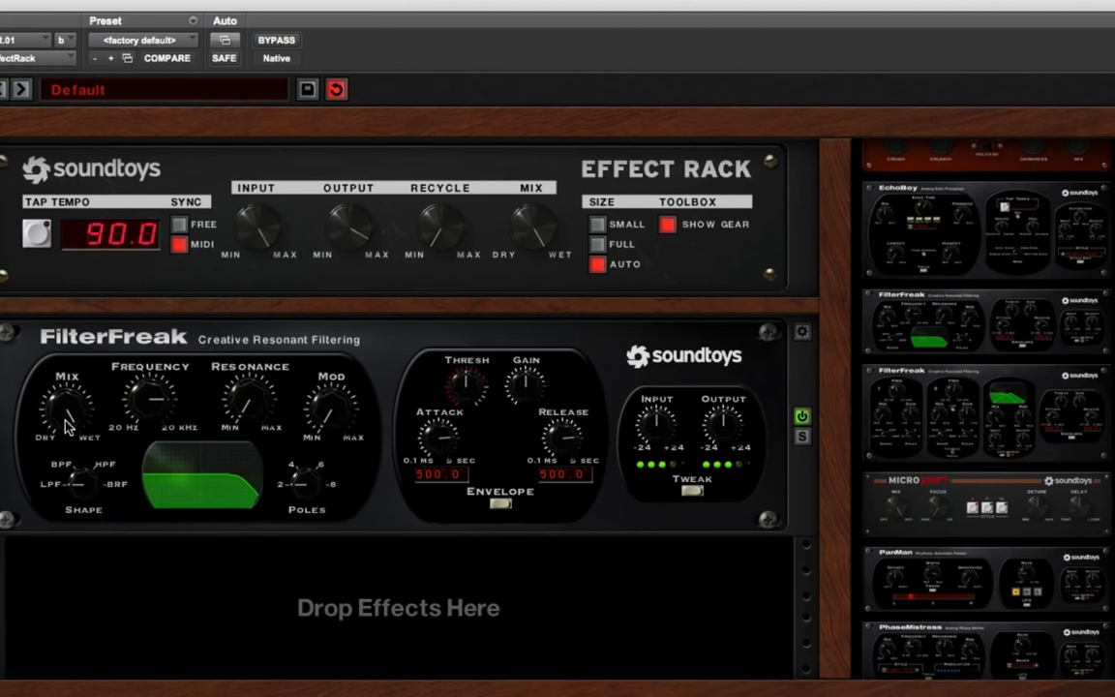
mouse_move(159, 511)
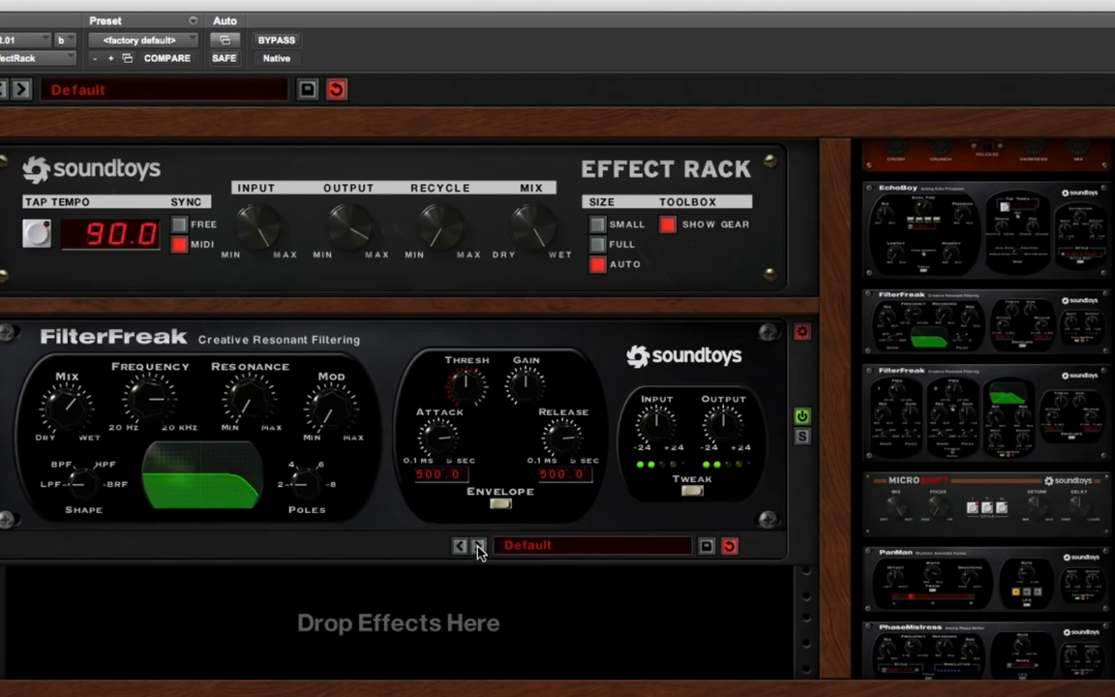
Step FilterFreak past Clean Resonant DownSweep to the Crap Out Sweep preset
click(480, 545)
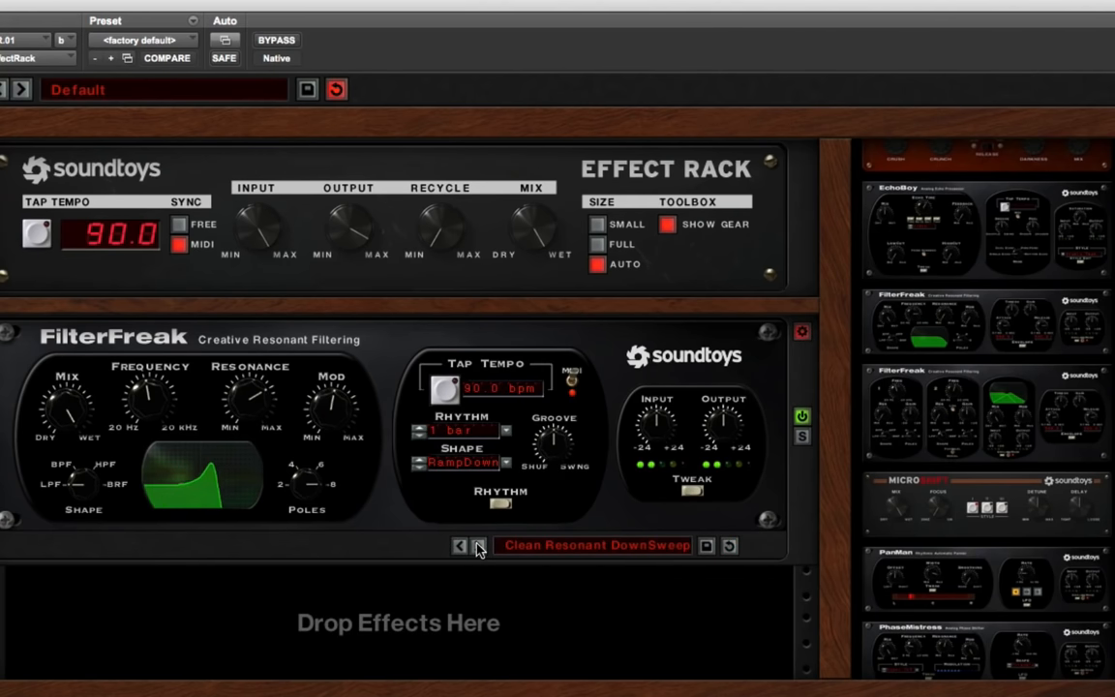
click(460, 545)
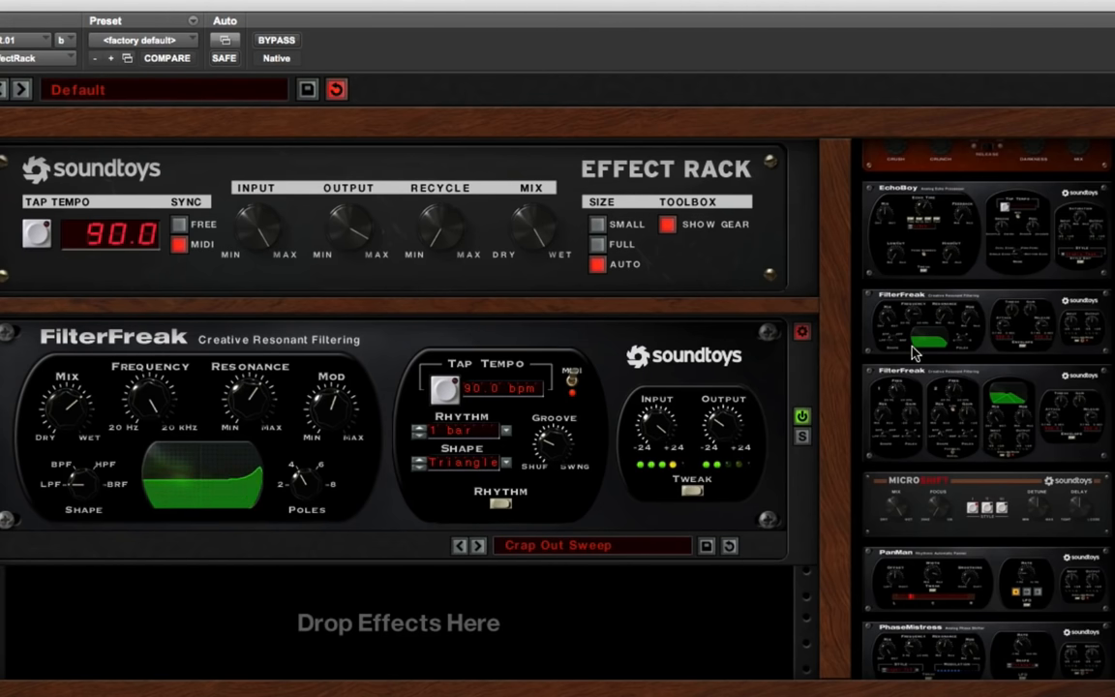
scroll(down, 3)
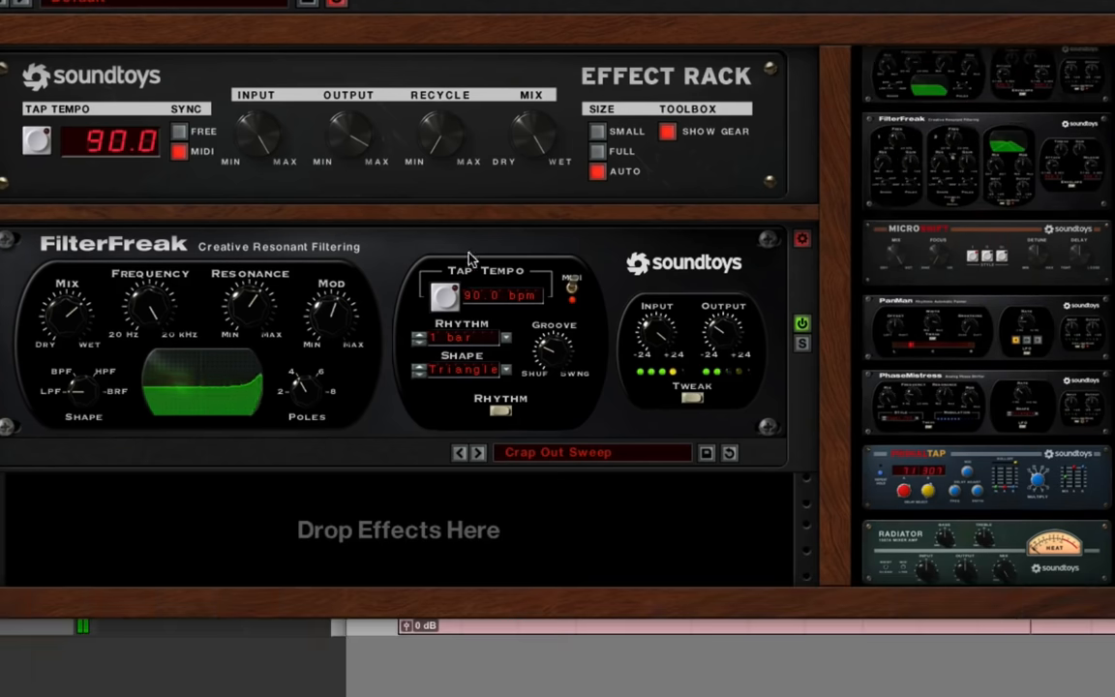
scroll(down, 3)
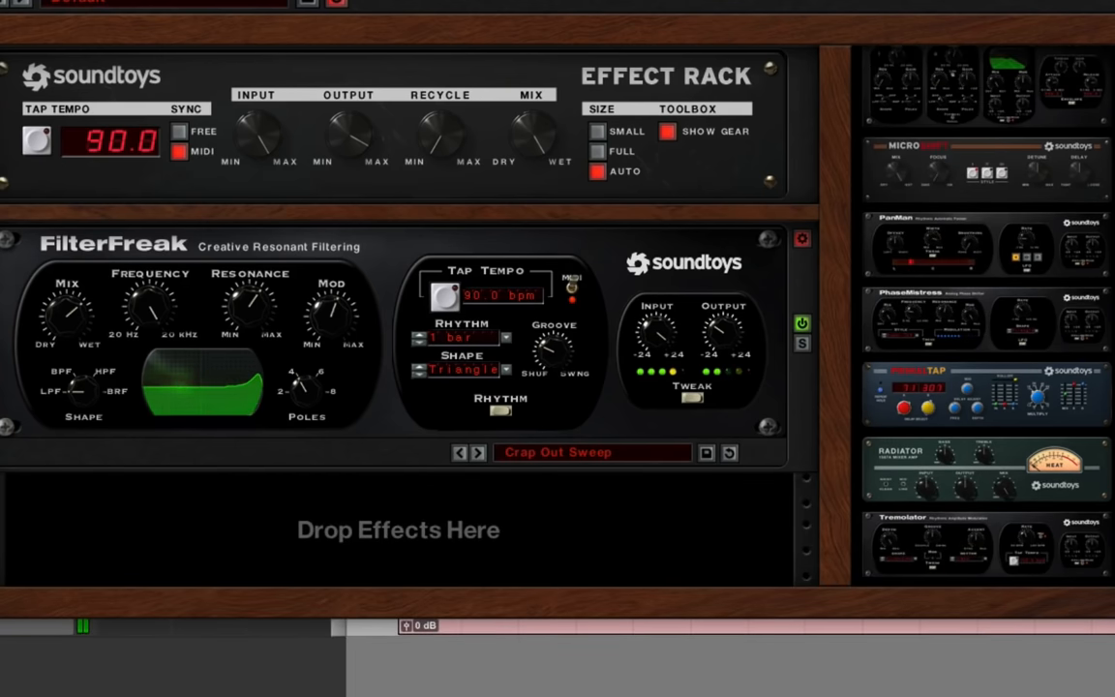
Audition Tremolator, then swap in PhaseMistress and load its 2 by 4 Sh Rez preset
click(476, 453)
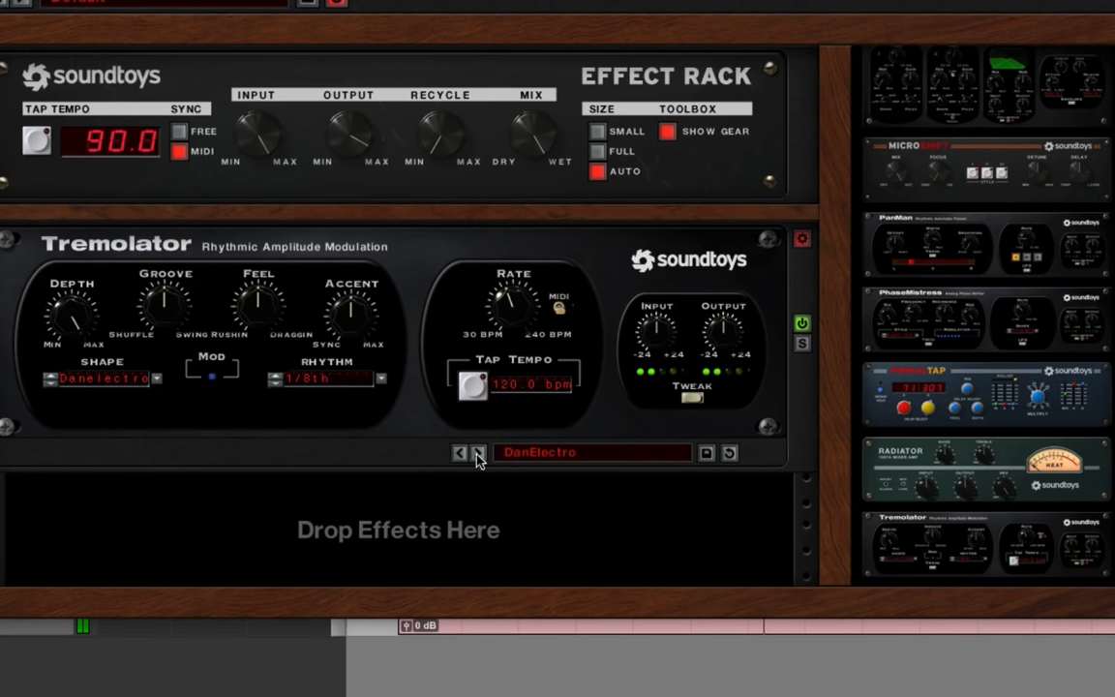
click(461, 453)
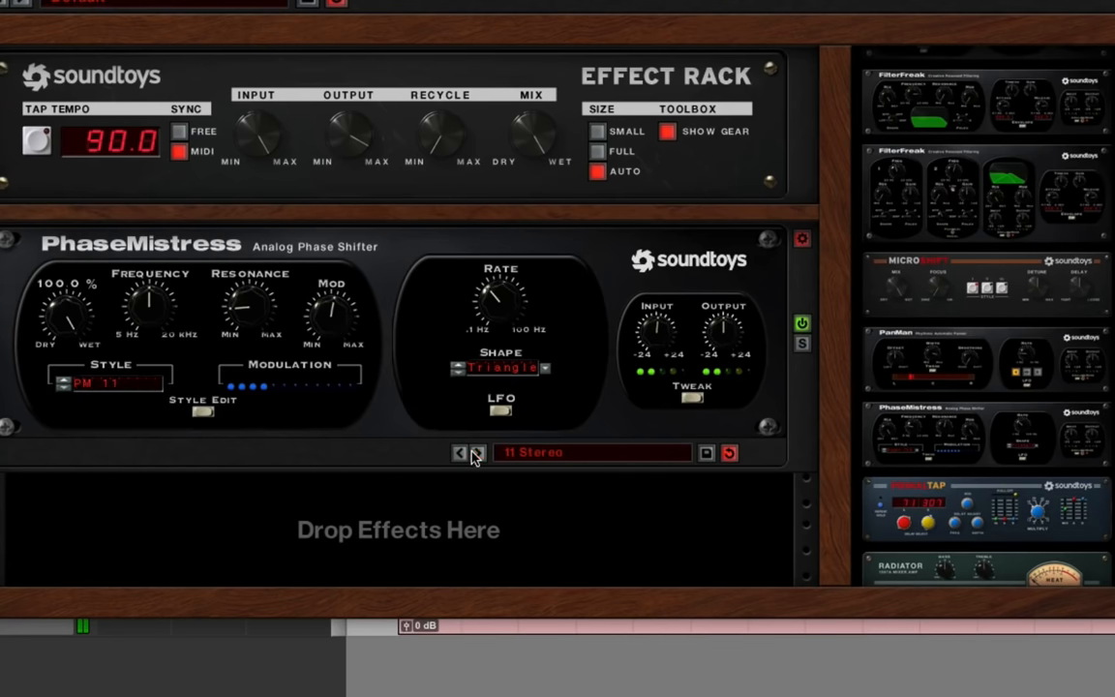
click(461, 453)
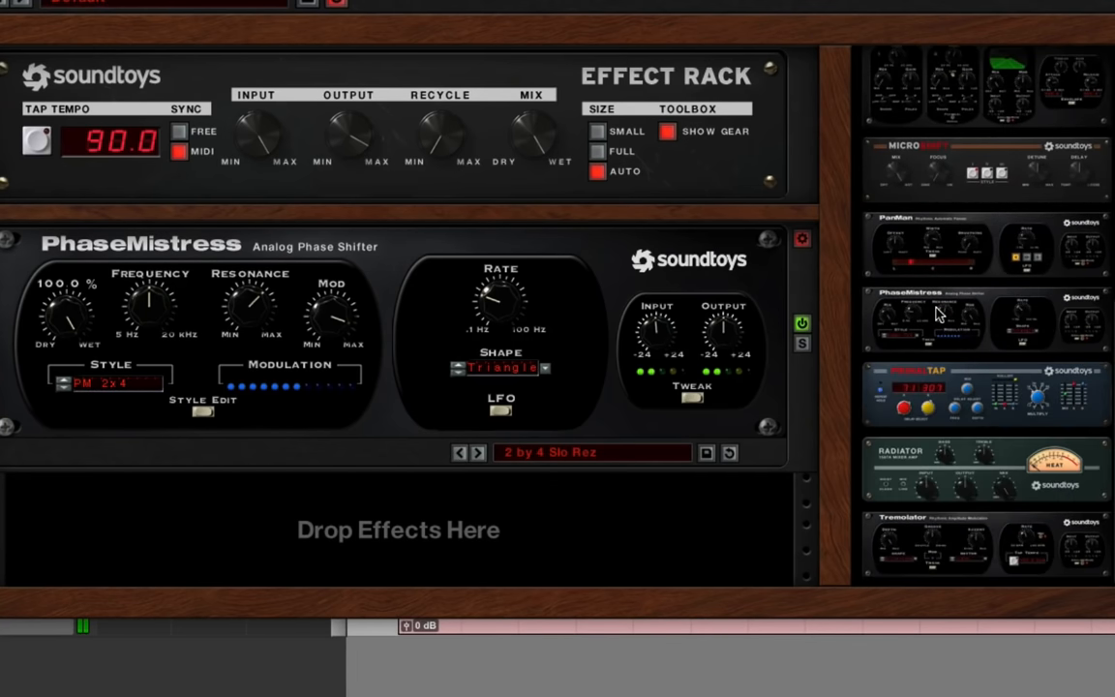
mouse_move(947, 184)
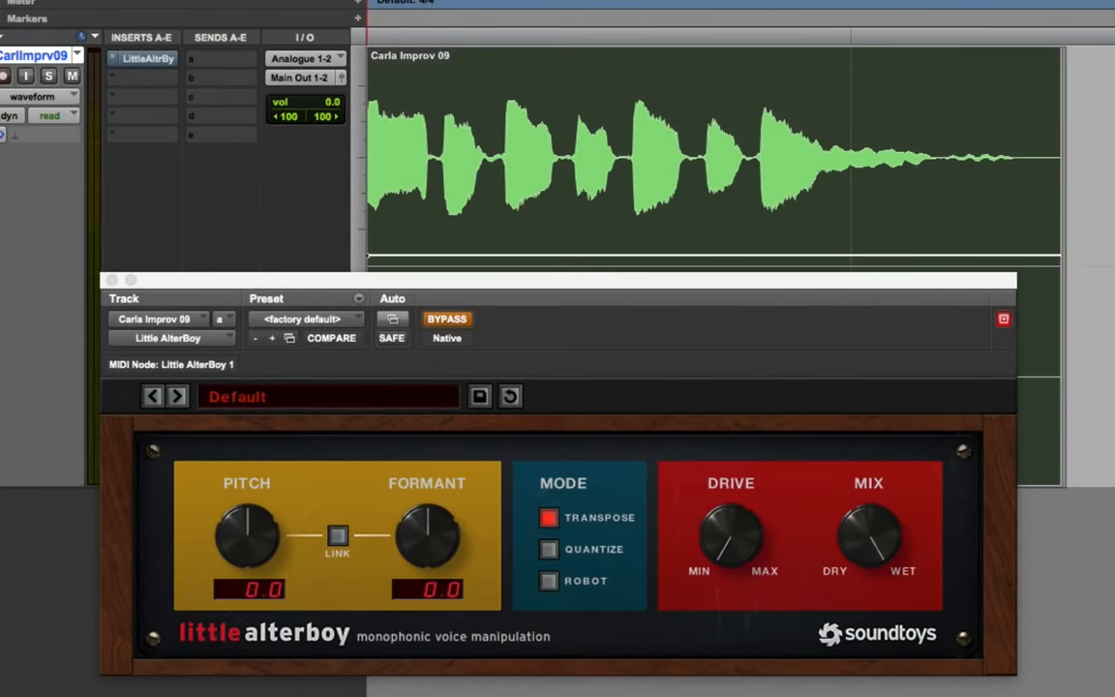
mouse_move(357, 282)
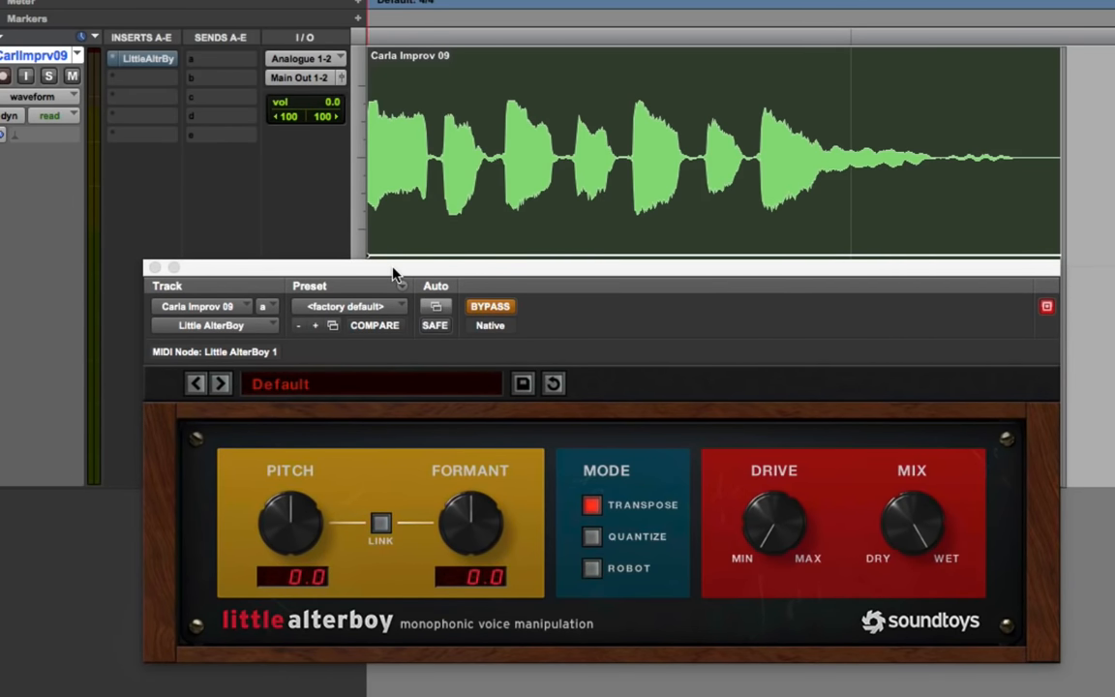
mouse_move(522, 558)
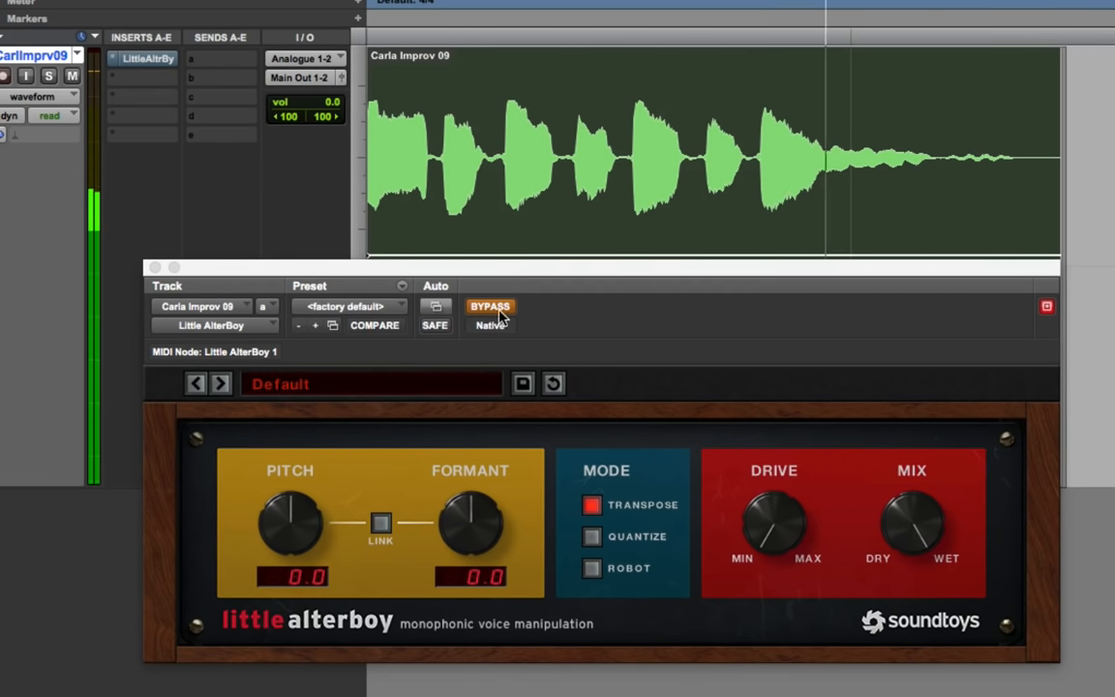
mouse_move(492, 306)
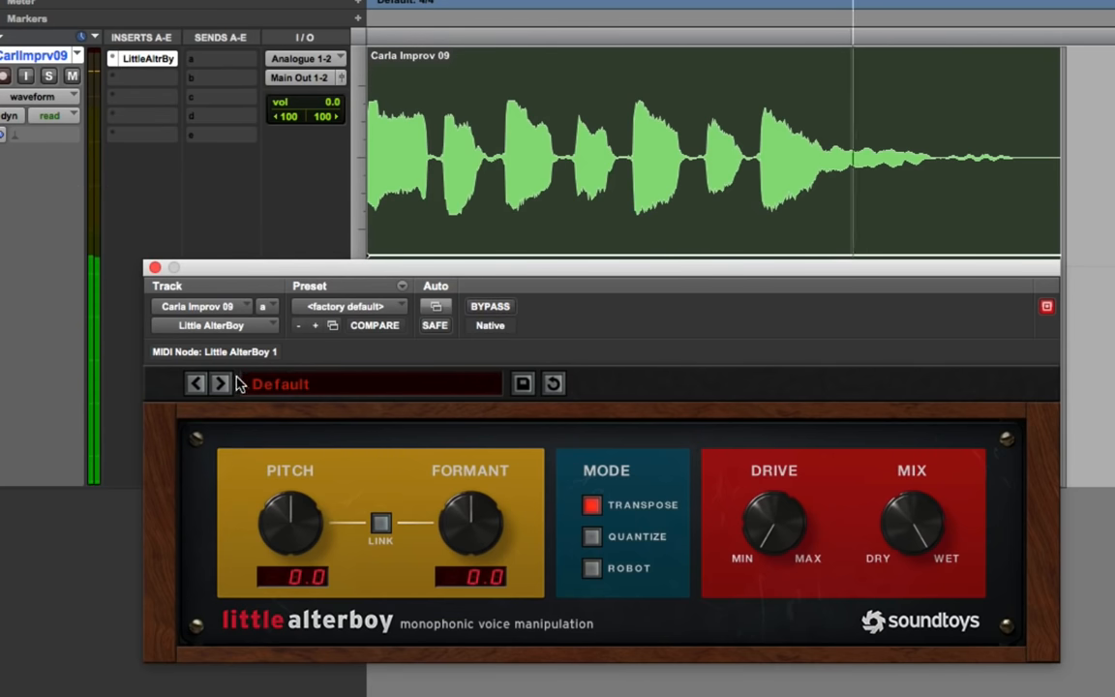
Step through presets 01 Hard Tuner to 05 Rich 5ths, lowering 02's formant to -0.4
click(220, 383)
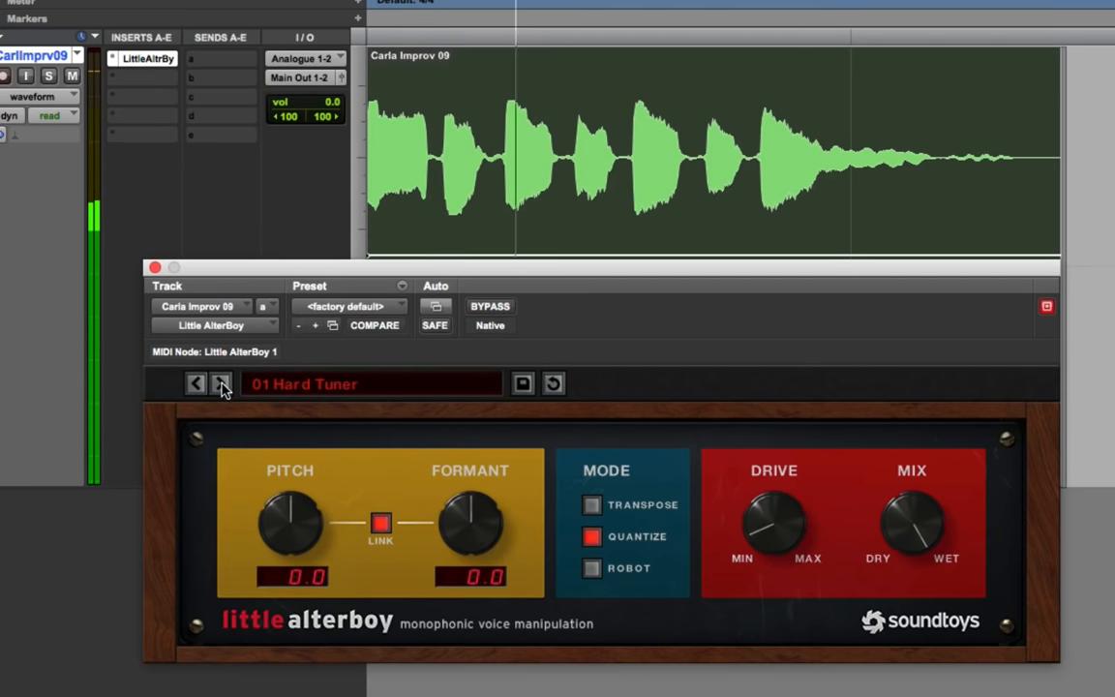
click(221, 384)
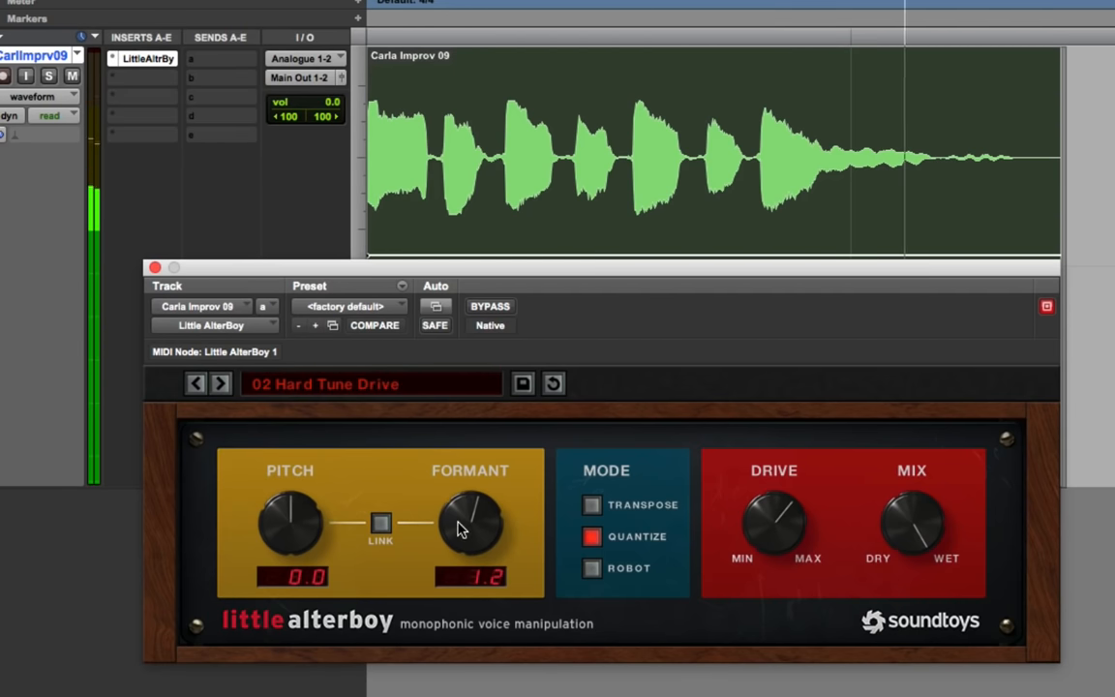
drag(472, 518, 442, 577)
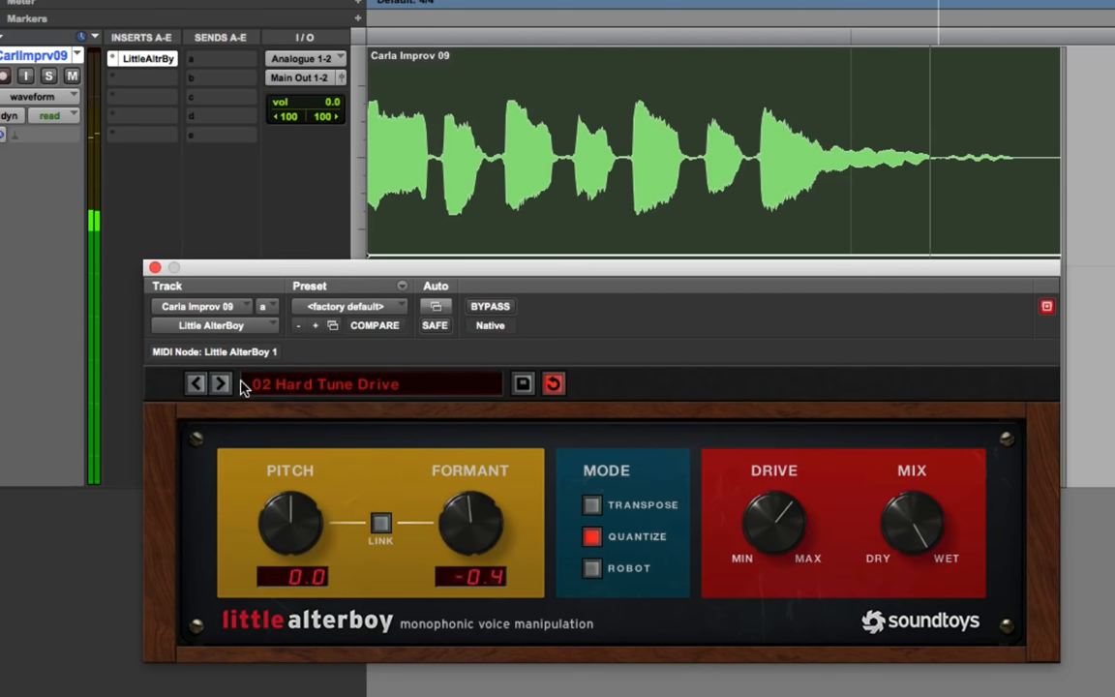
click(220, 384)
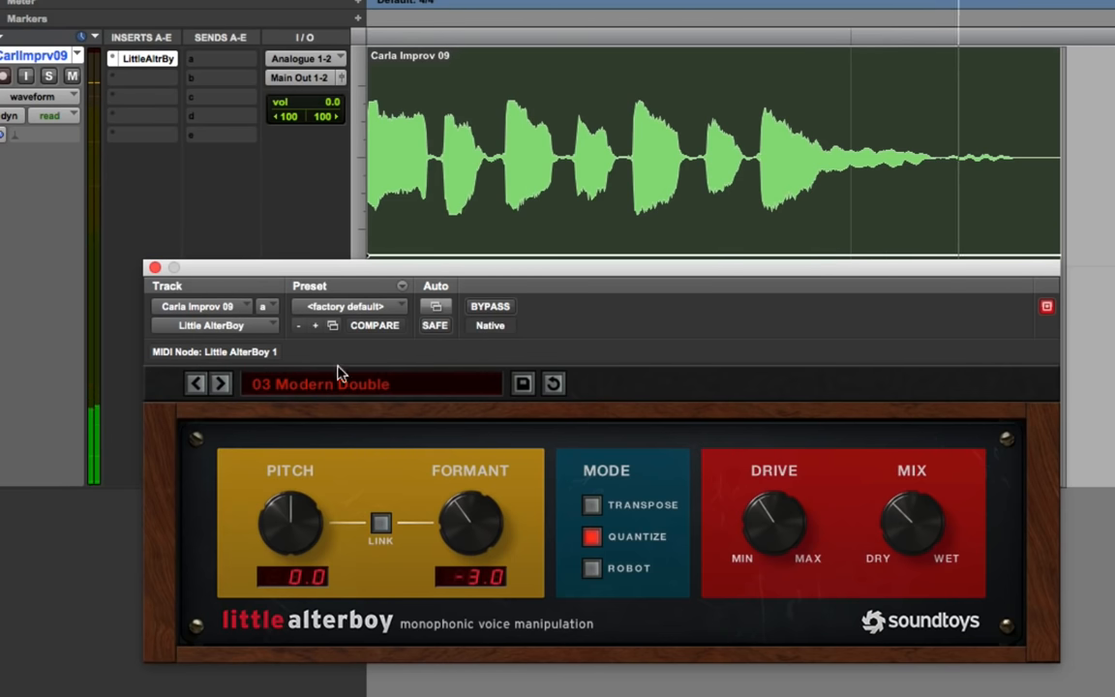
click(221, 383)
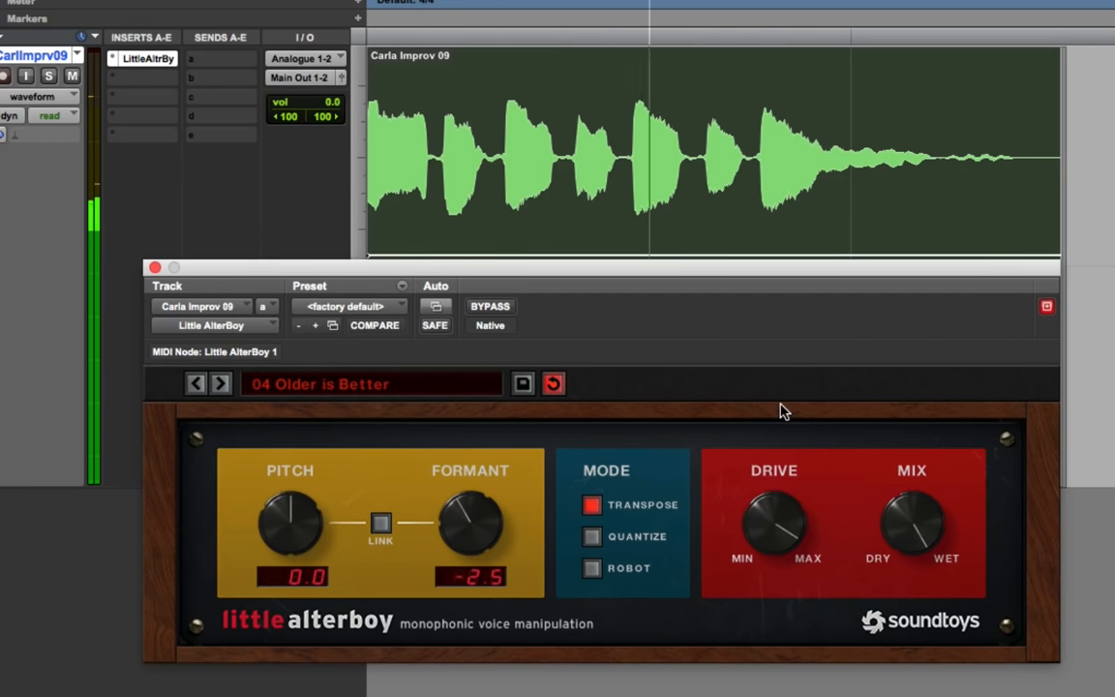
click(220, 384)
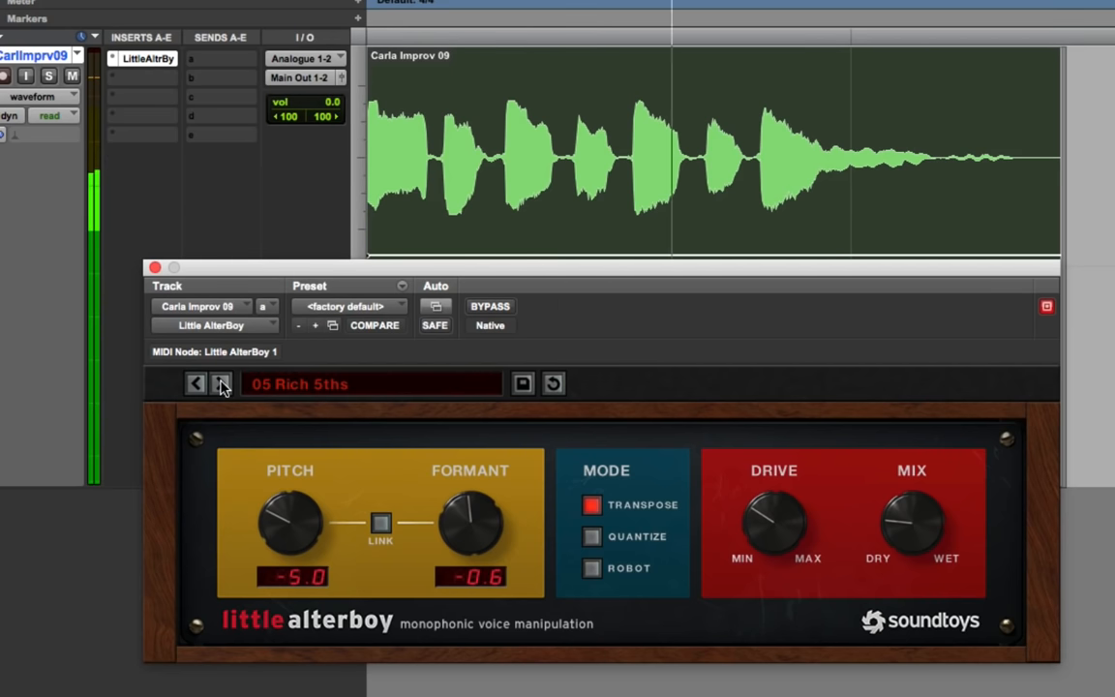
Continue through presets 06 Rock Vocal to 11 Robotic
click(220, 383)
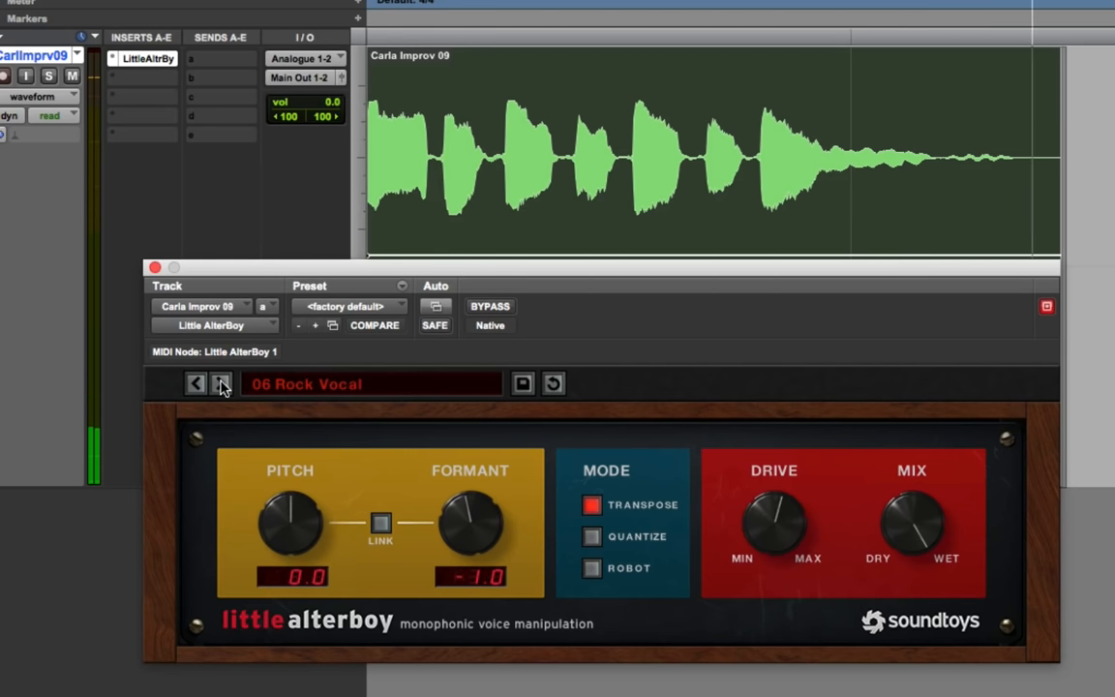
click(220, 384)
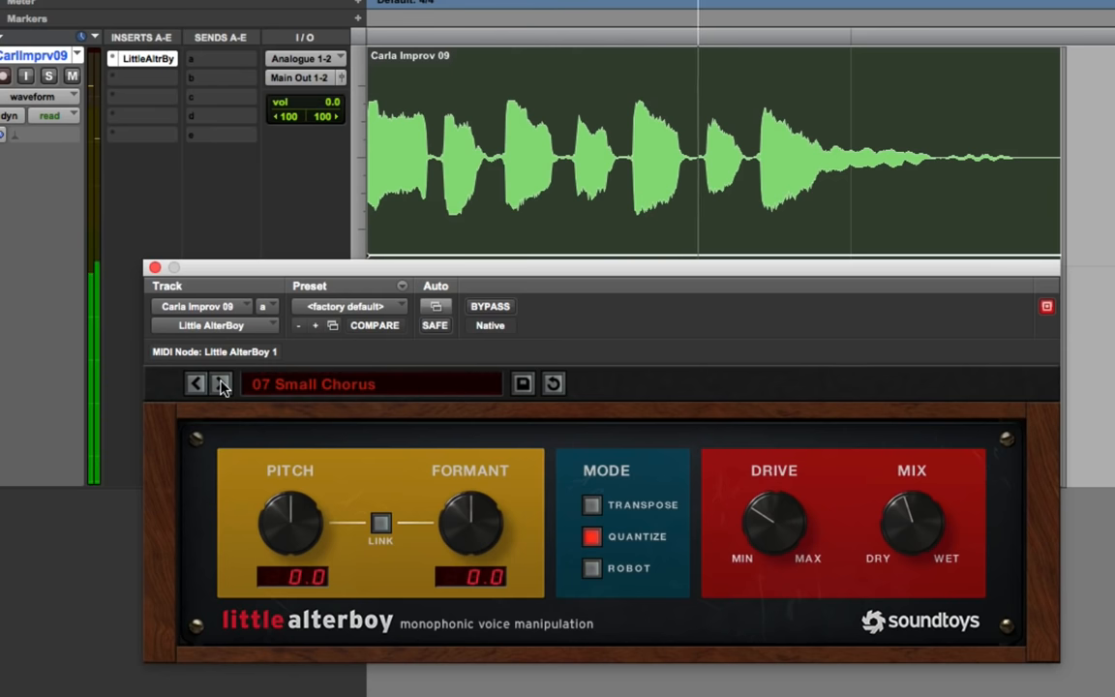
click(220, 383)
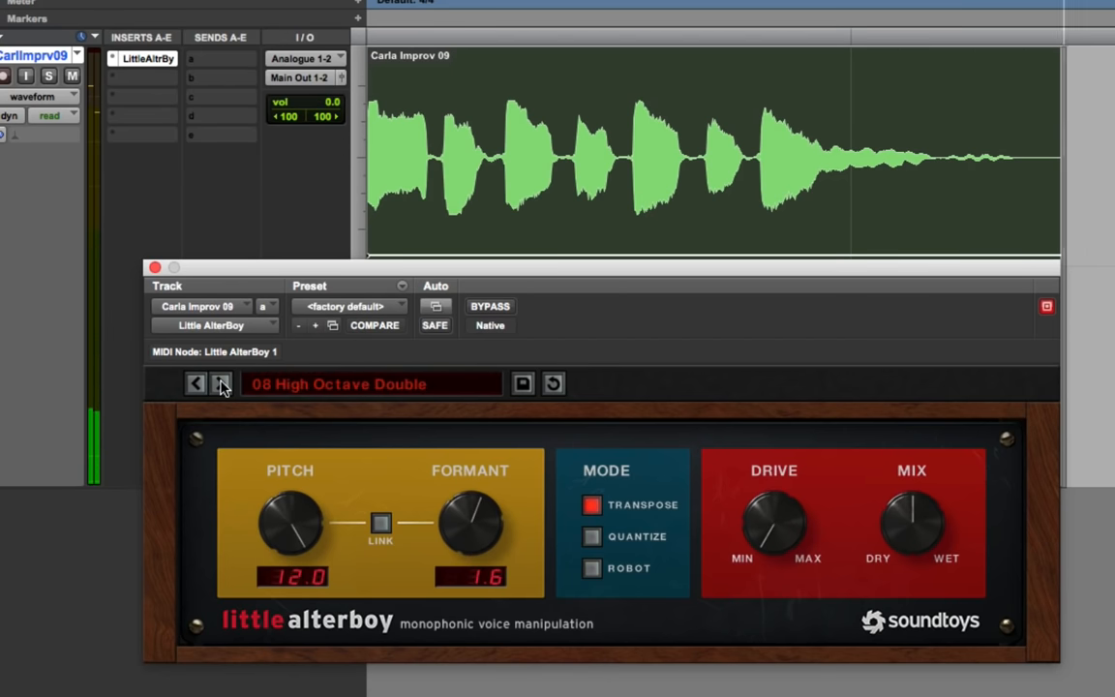
click(221, 383)
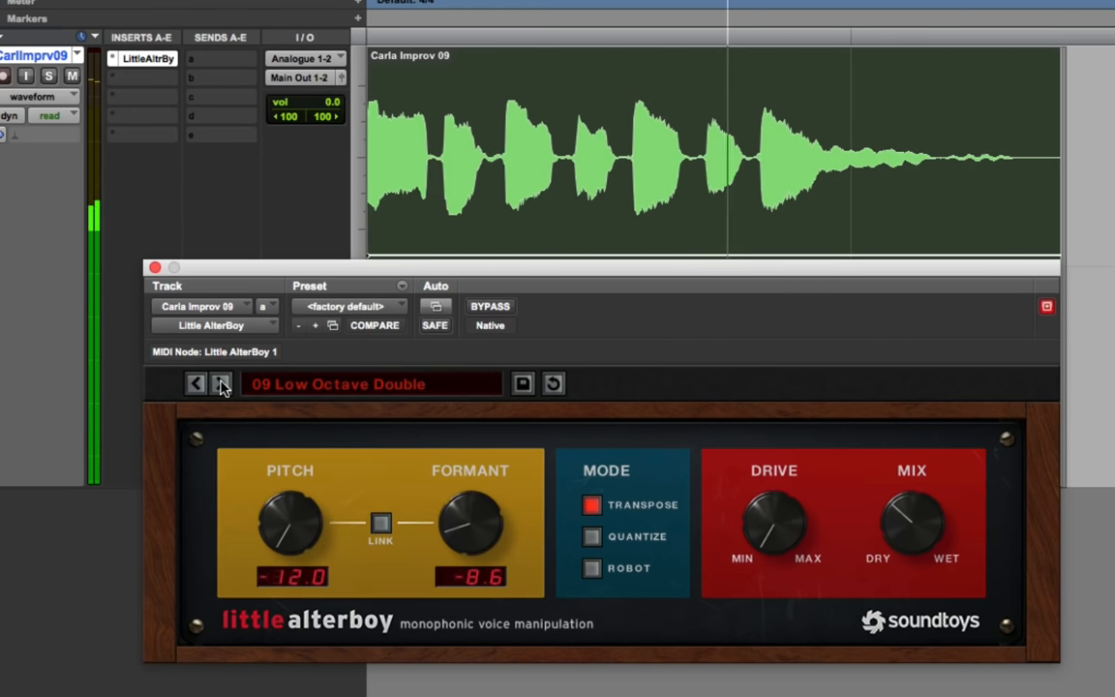
click(221, 384)
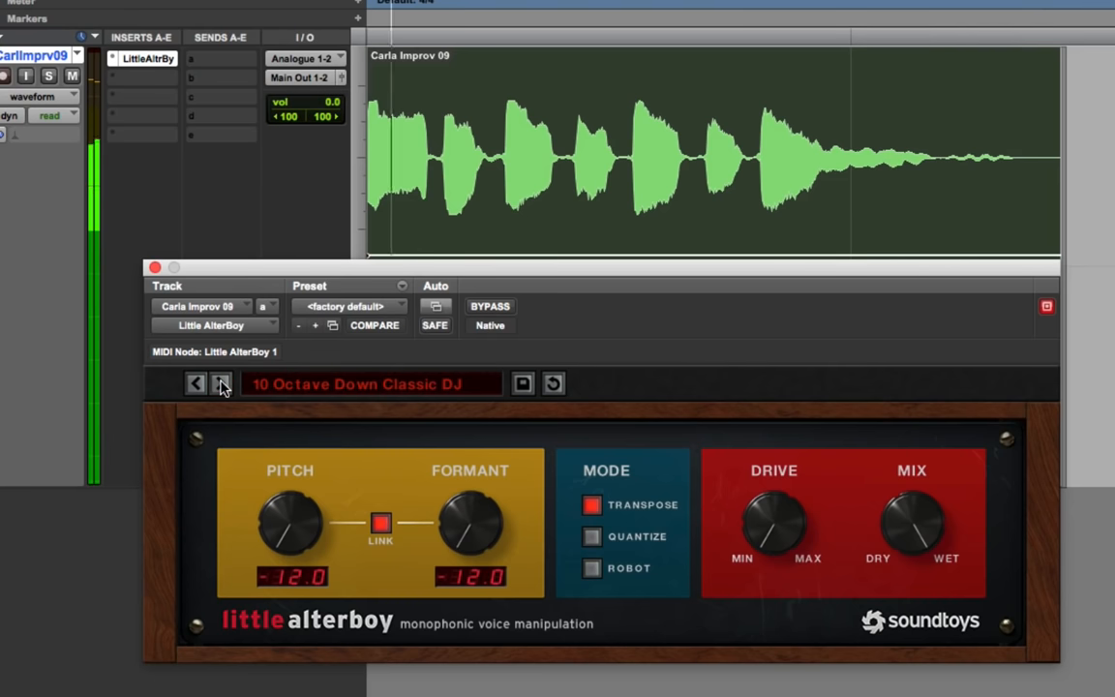
click(221, 384)
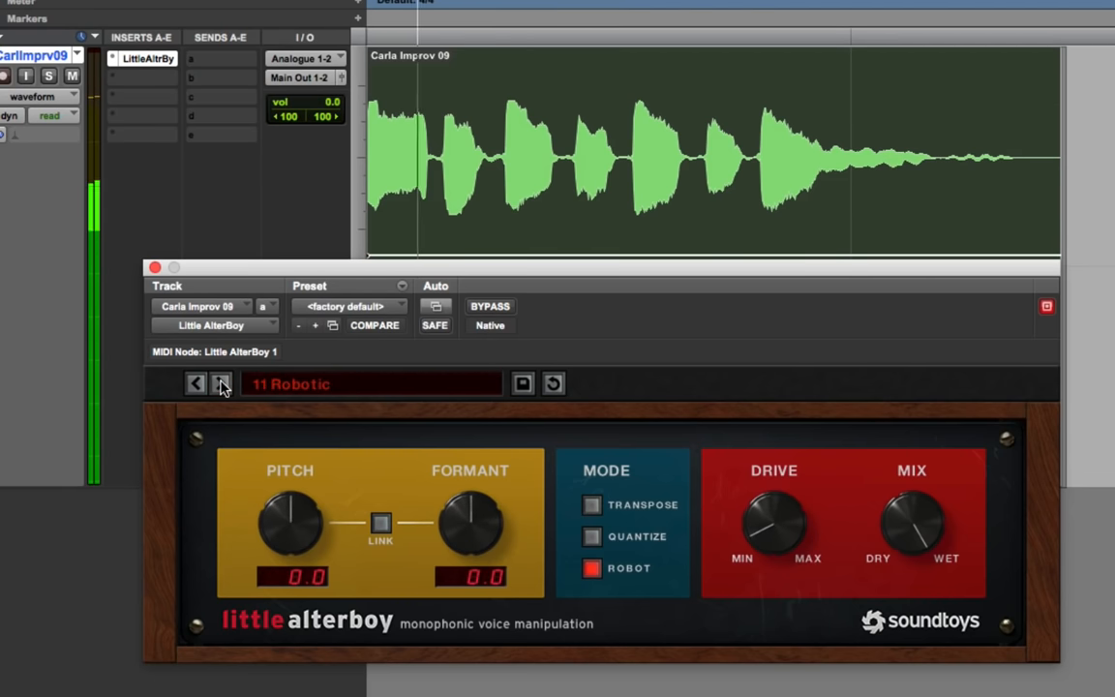
Return Little AlterBoy to Default and raise the pitch shift to 7.0
click(195, 383)
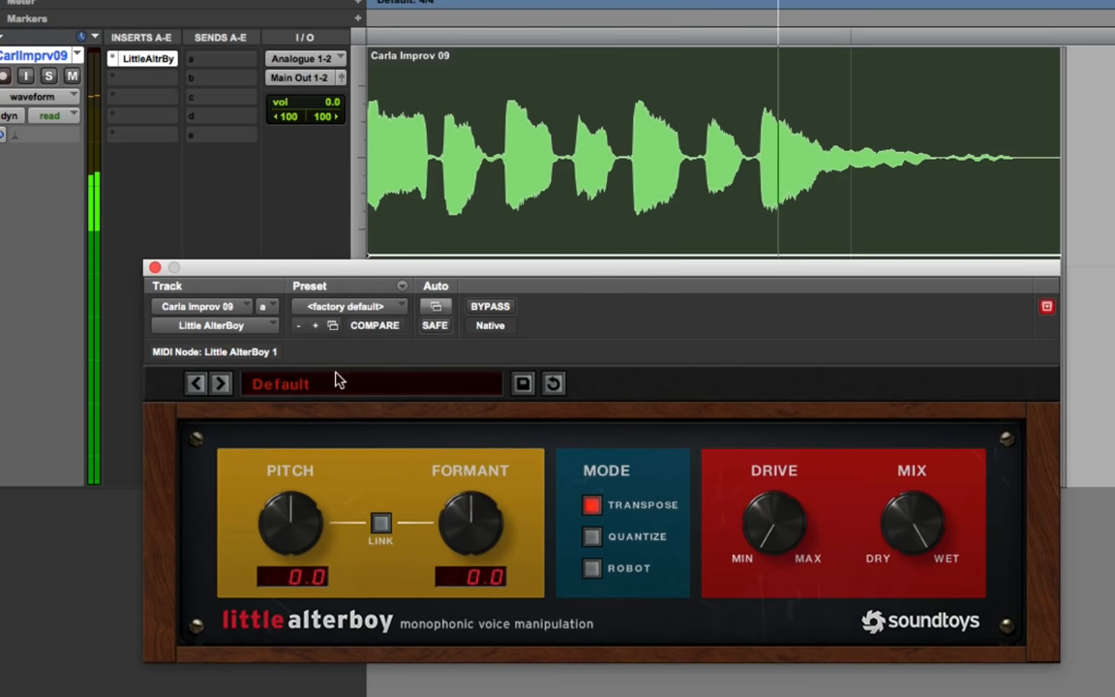
drag(290, 522, 294, 484)
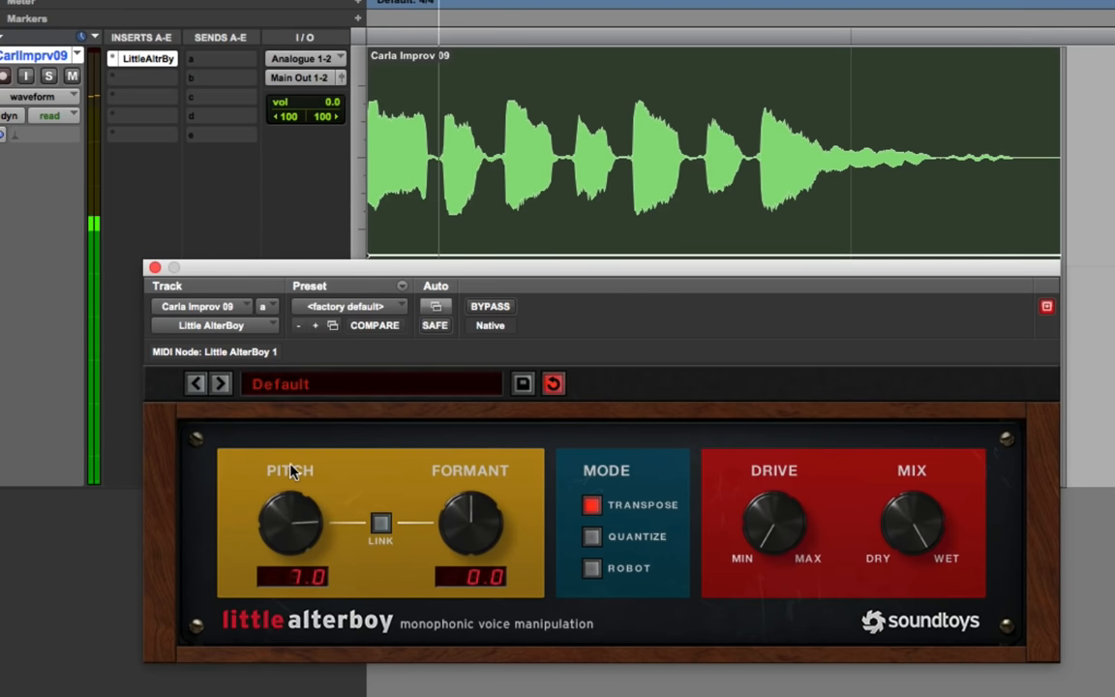